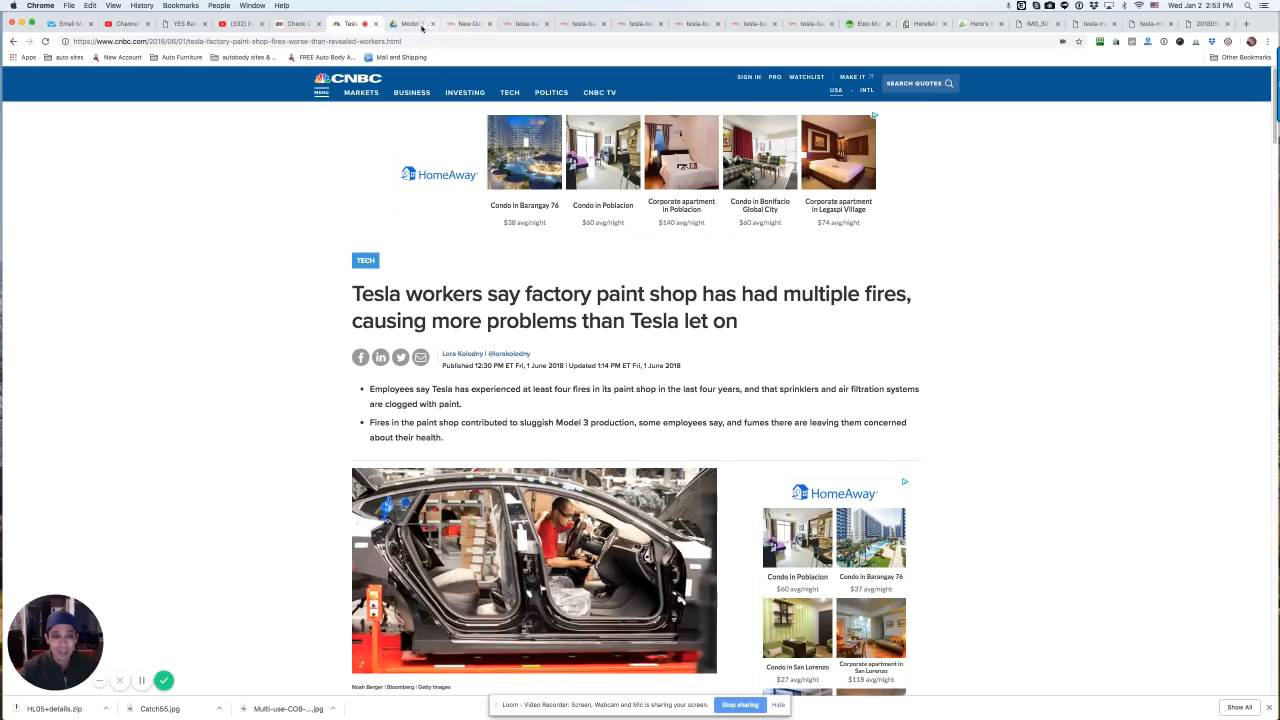
mouse_move(420, 24)
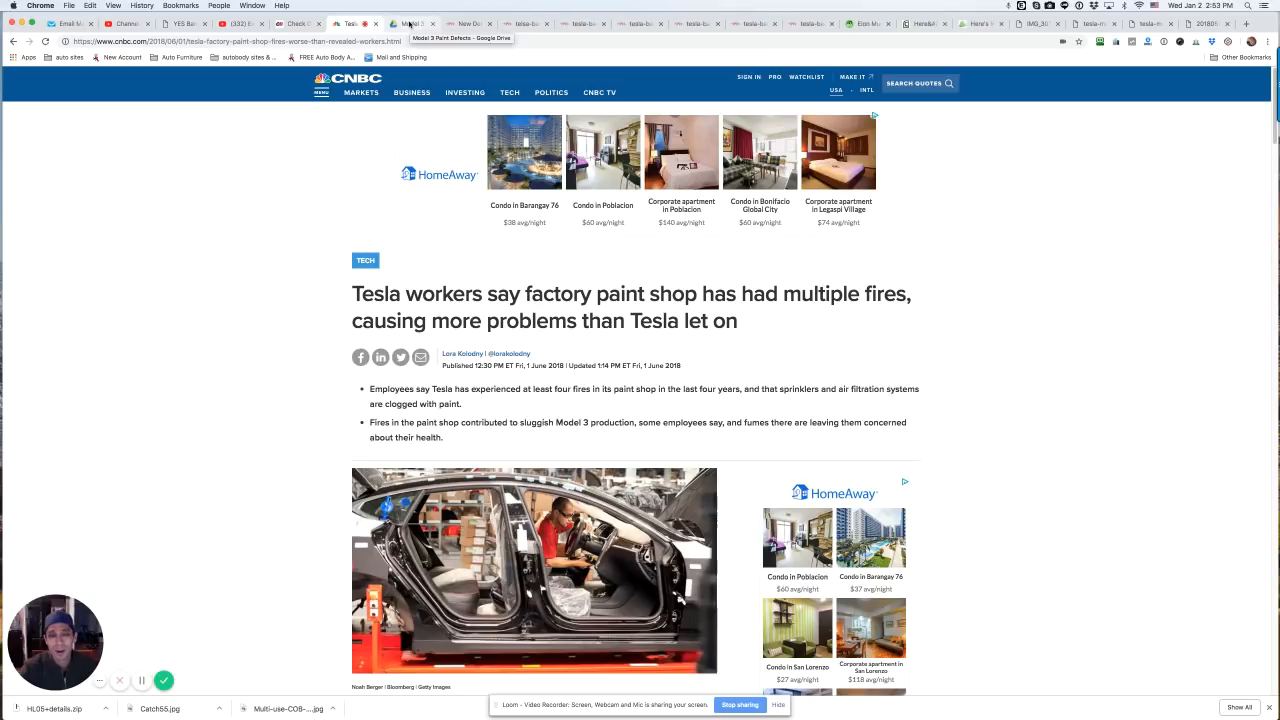
Switch to the Google Drive tab with the red-circled paint-defect photo.
left_click(440, 24)
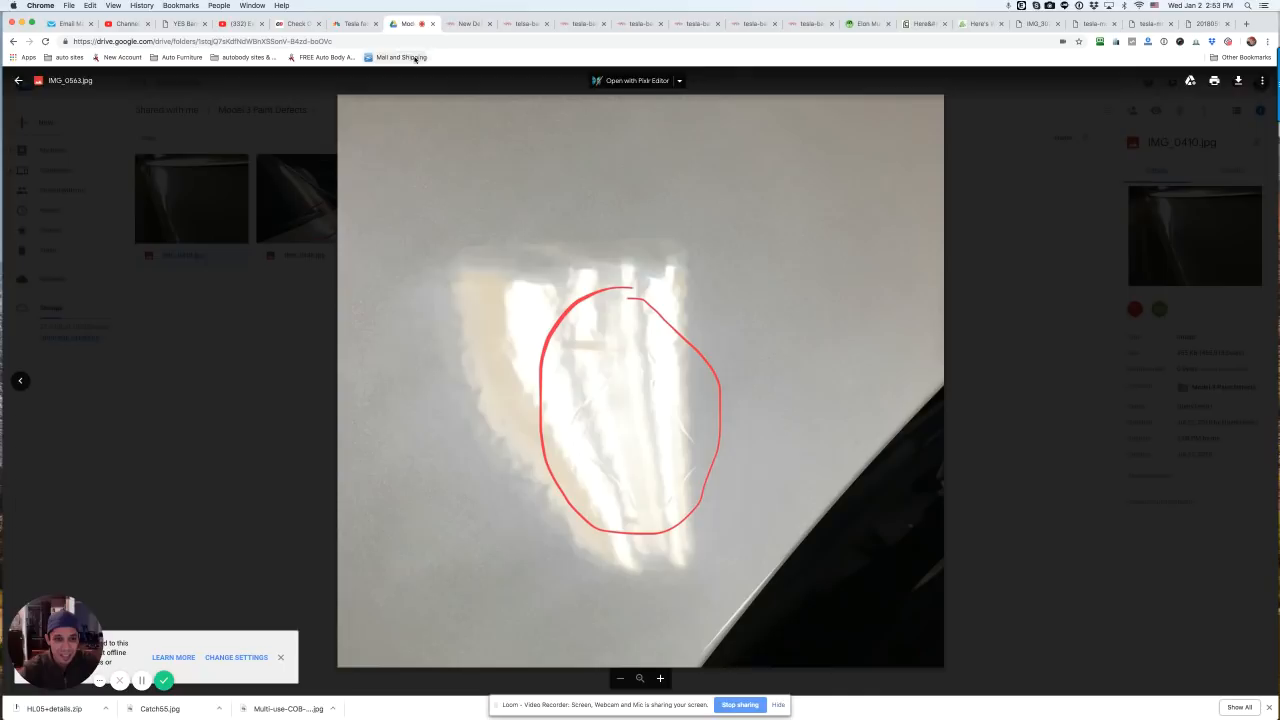
mouse_move(470, 24)
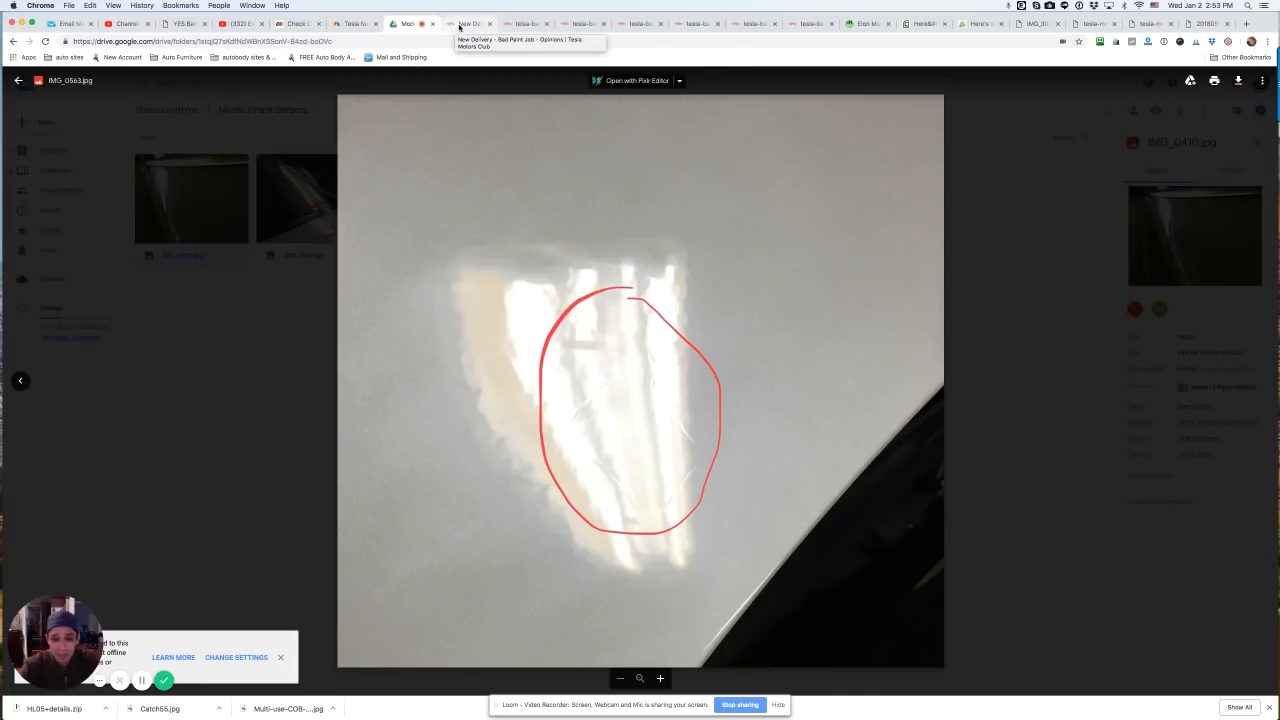
Step through the Tesla Motors Club paint-flaw photo tabs, then land on the InsideEVs bottleneck article.
left_click(470, 24)
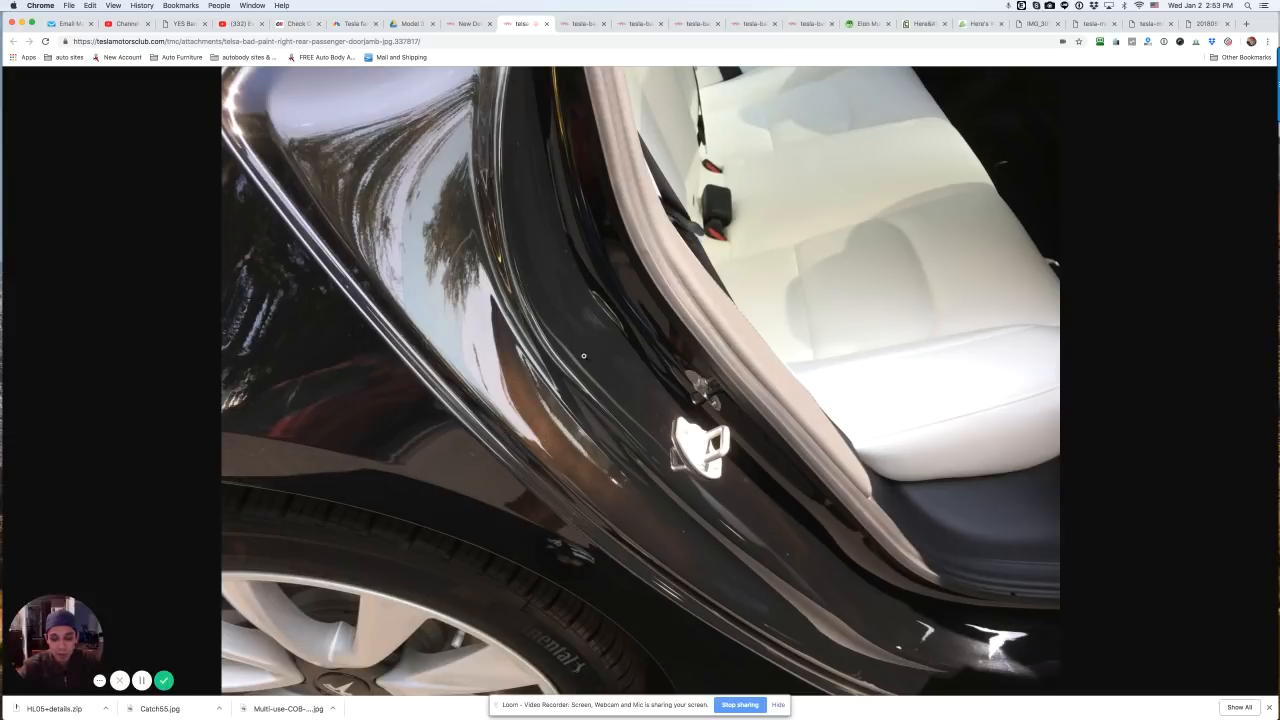
mouse_move(616, 376)
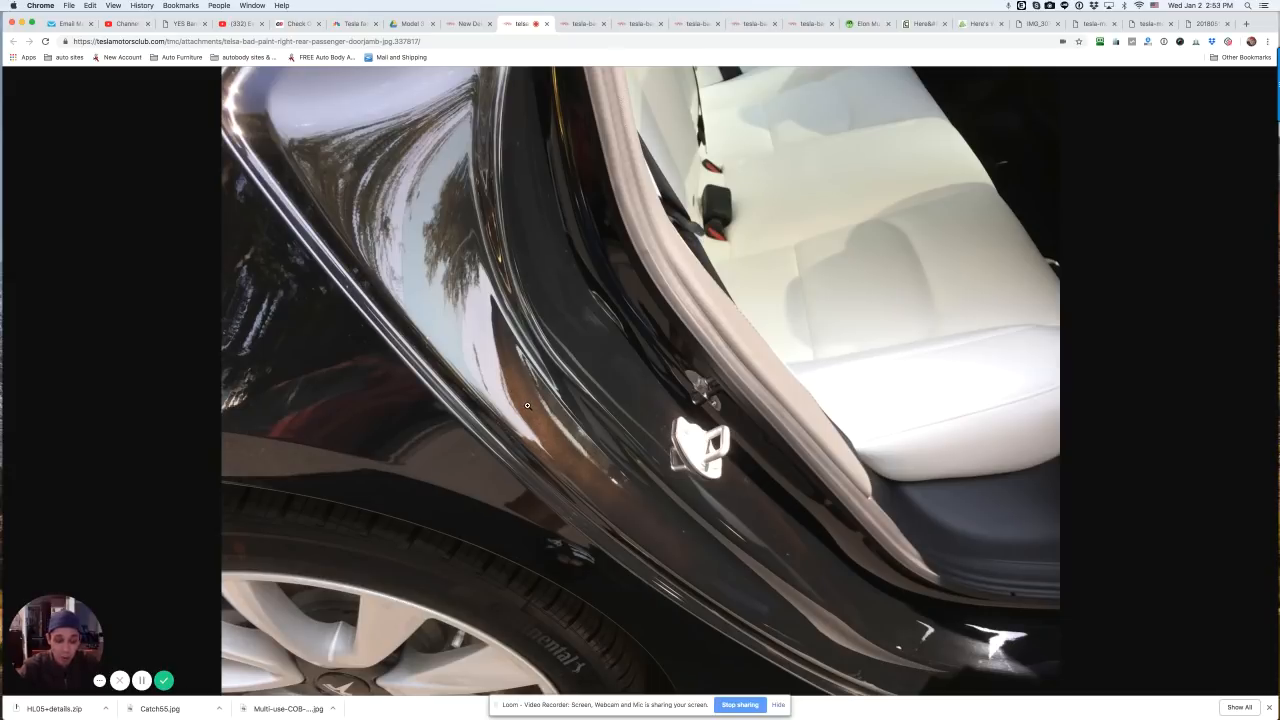
mouse_move(522, 418)
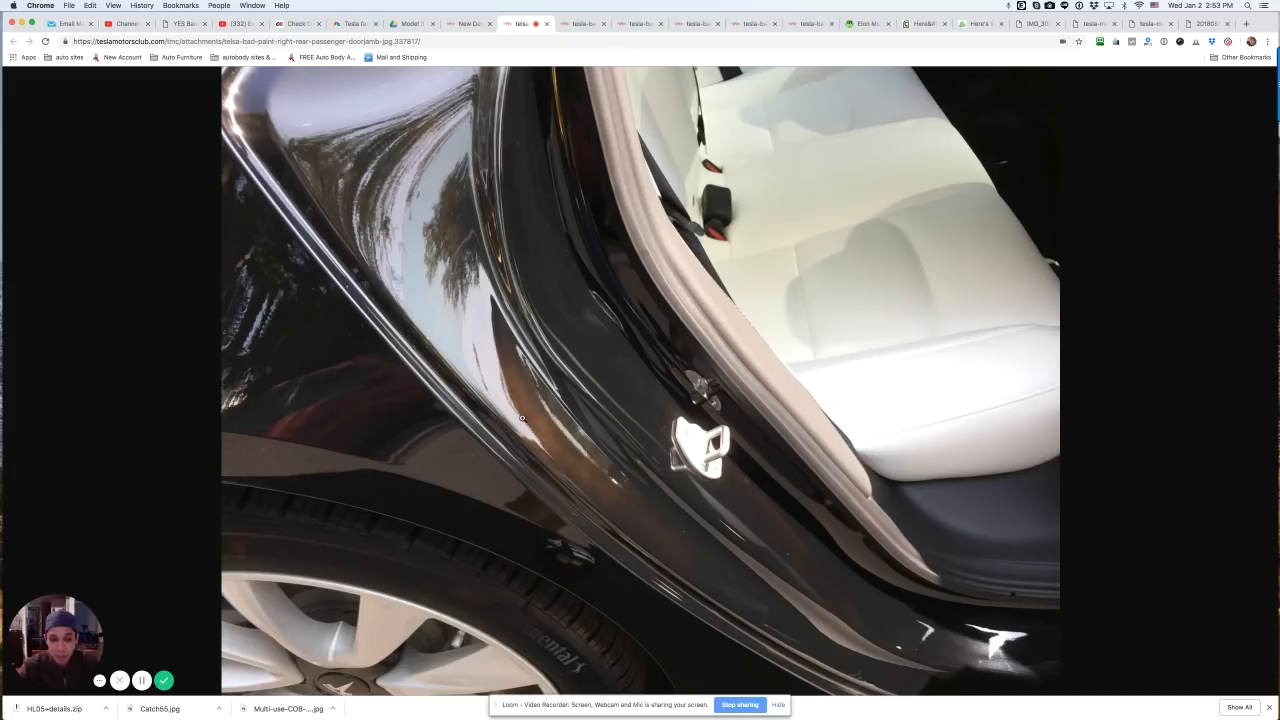
mouse_move(572, 116)
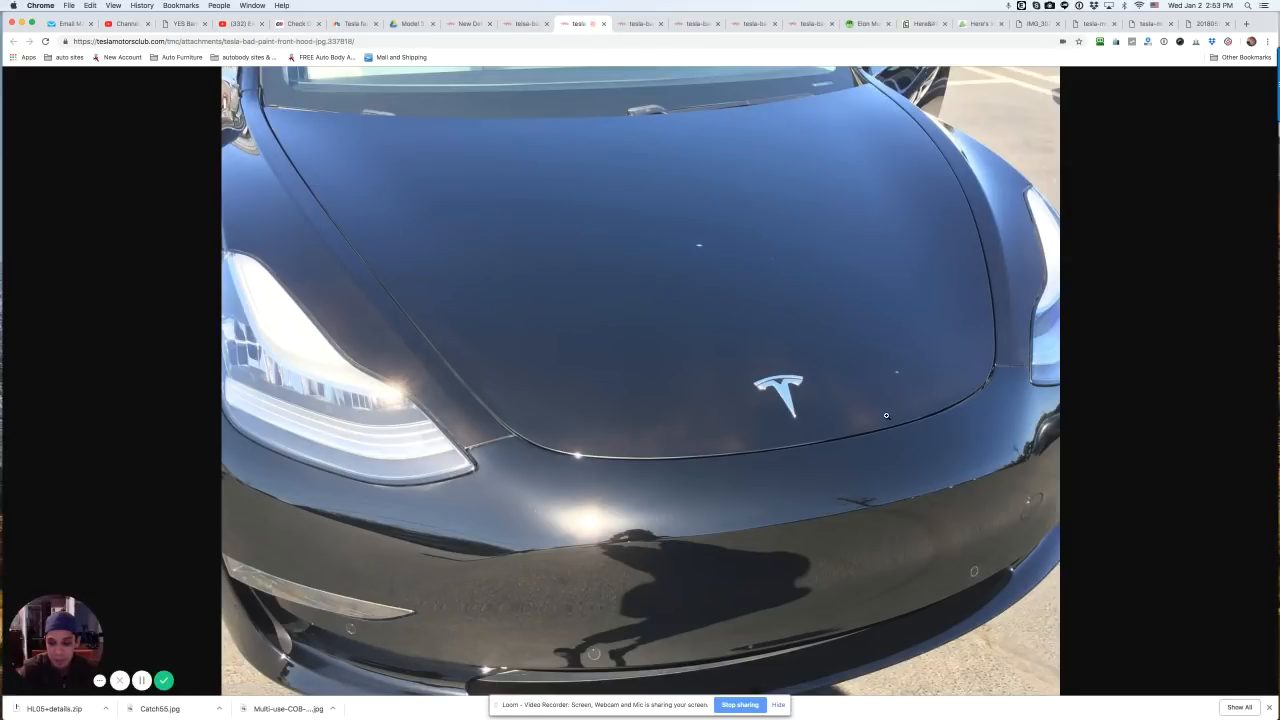
mouse_move(578, 432)
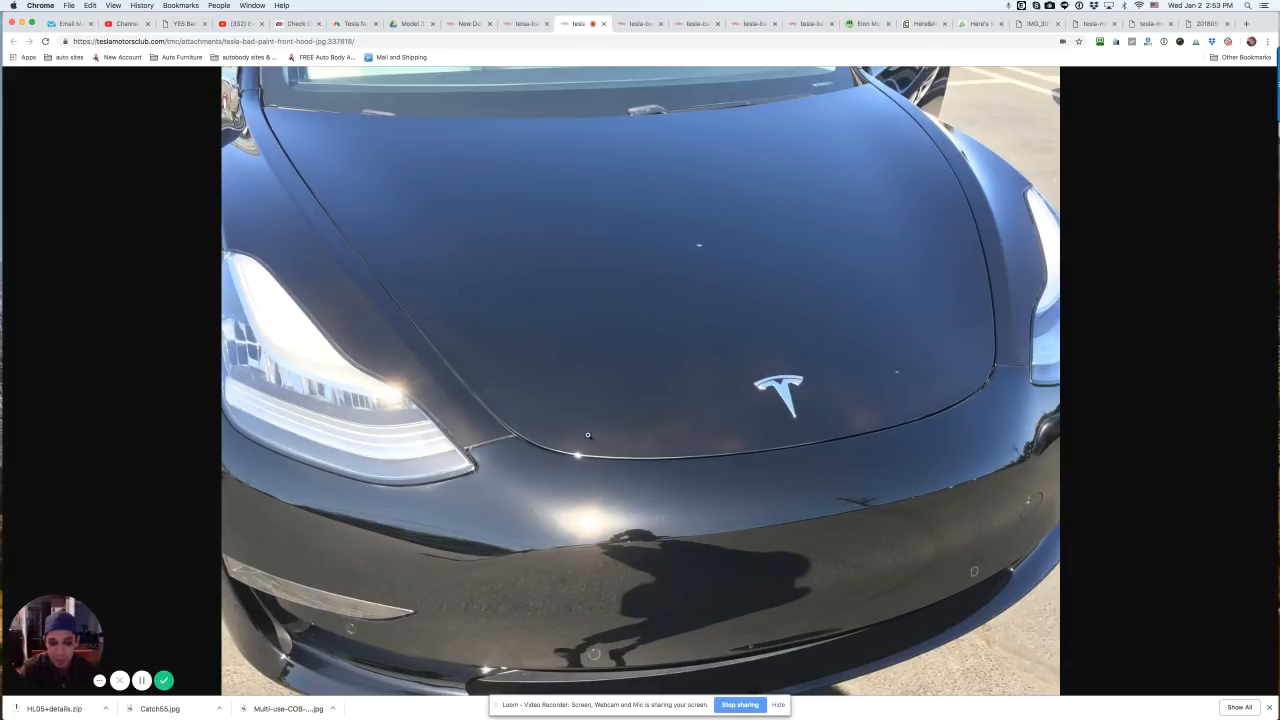
mouse_move(874, 408)
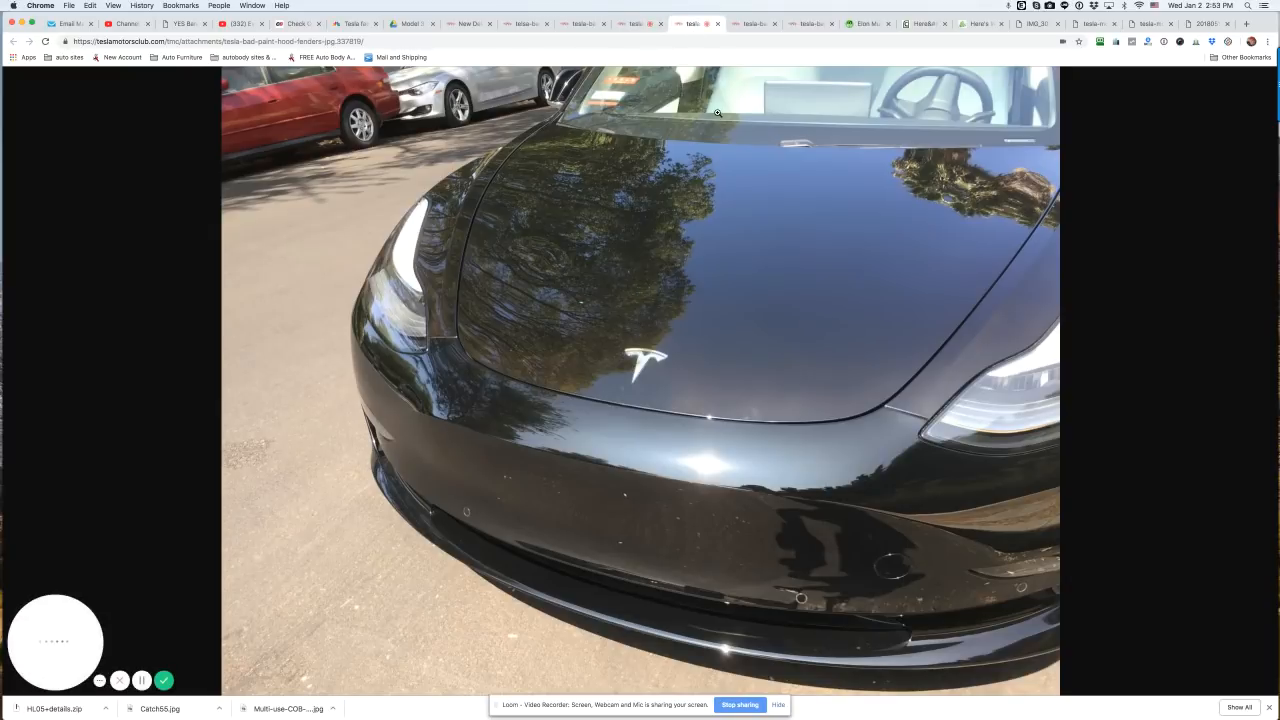
left_click(752, 24)
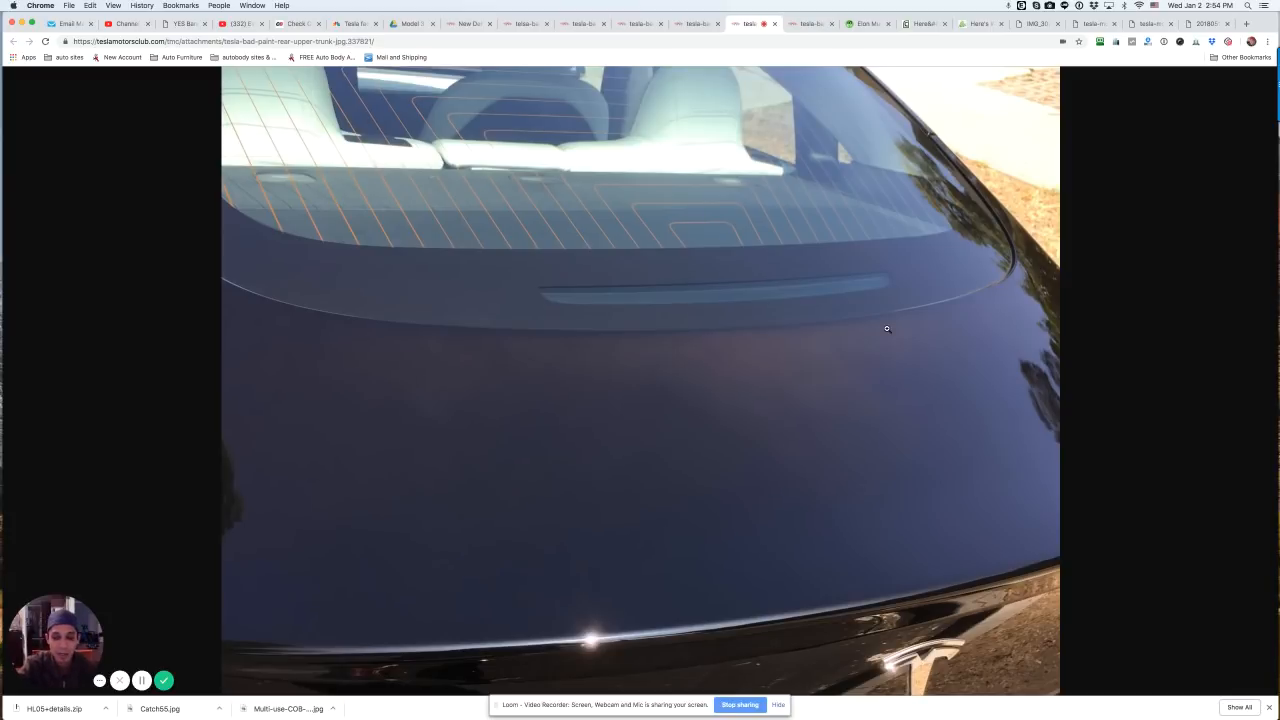
mouse_move(796, 358)
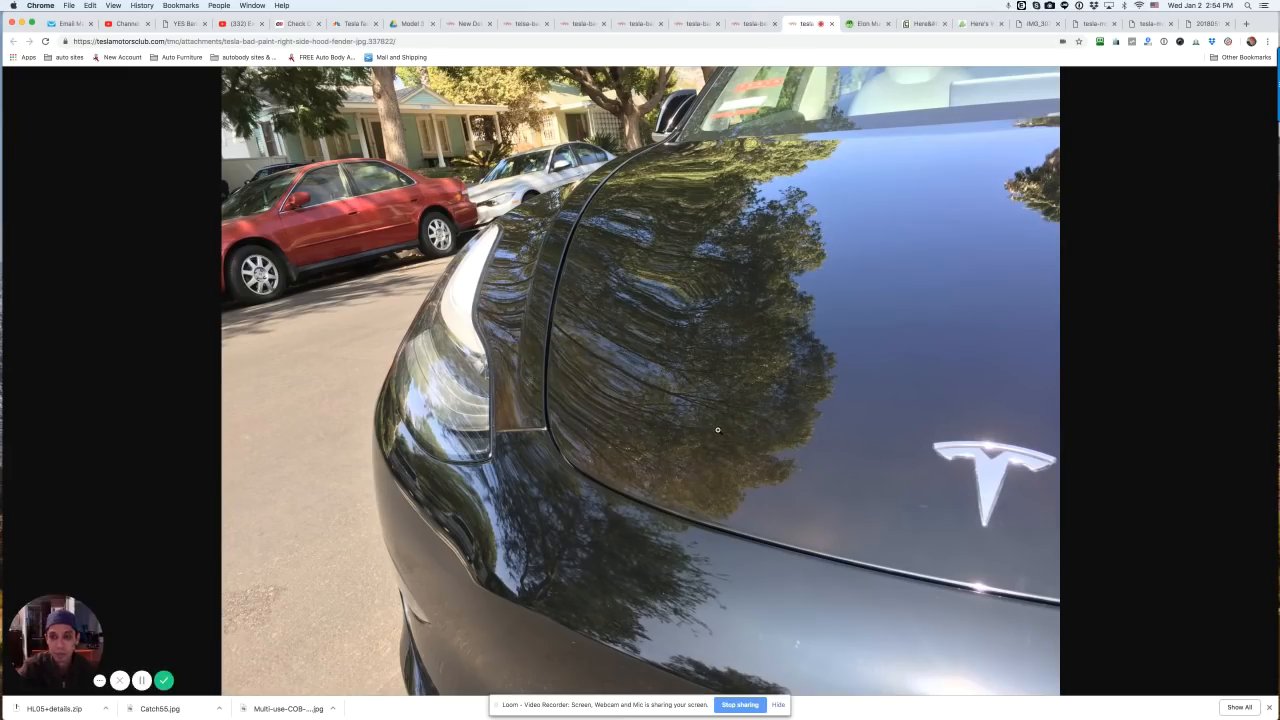
left_click(866, 24)
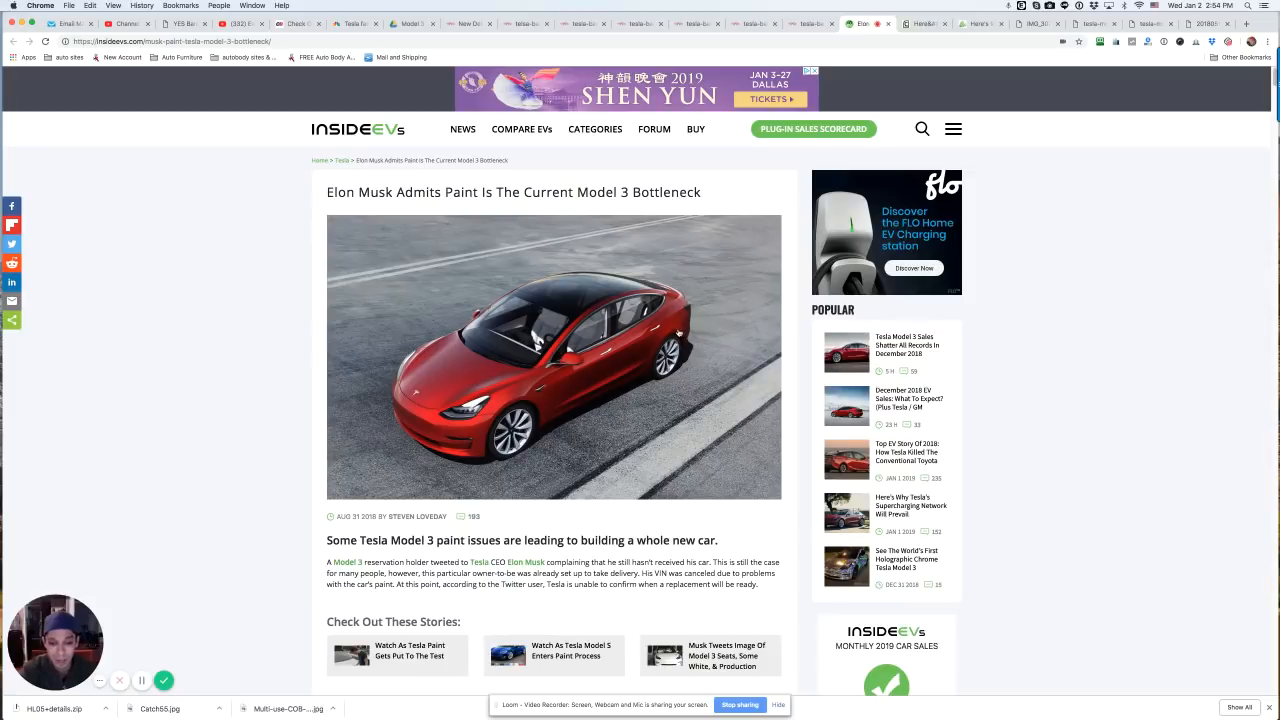
Scroll down through the InsideEVs paint-bottleneck article.
scroll("down", 3)
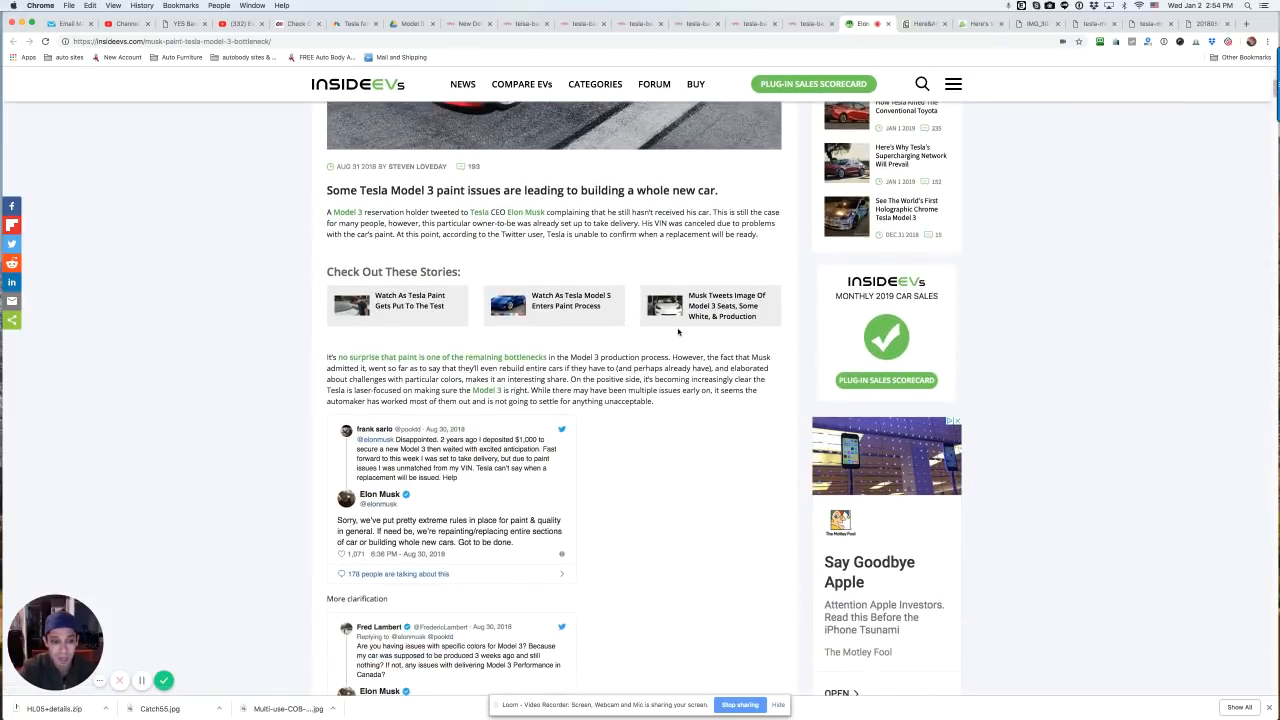
scroll("down", 3)
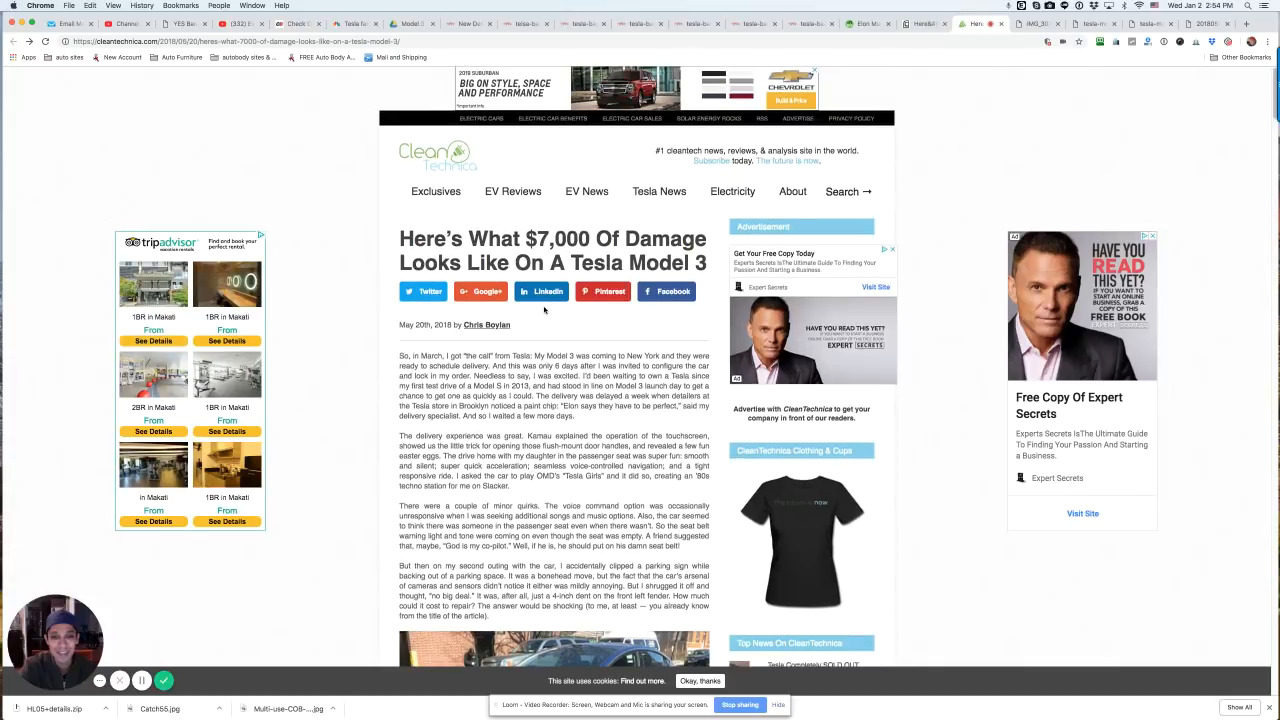
Scroll down the CleanTechnica $7,000 damage article toward its photos.
scroll("down", 3)
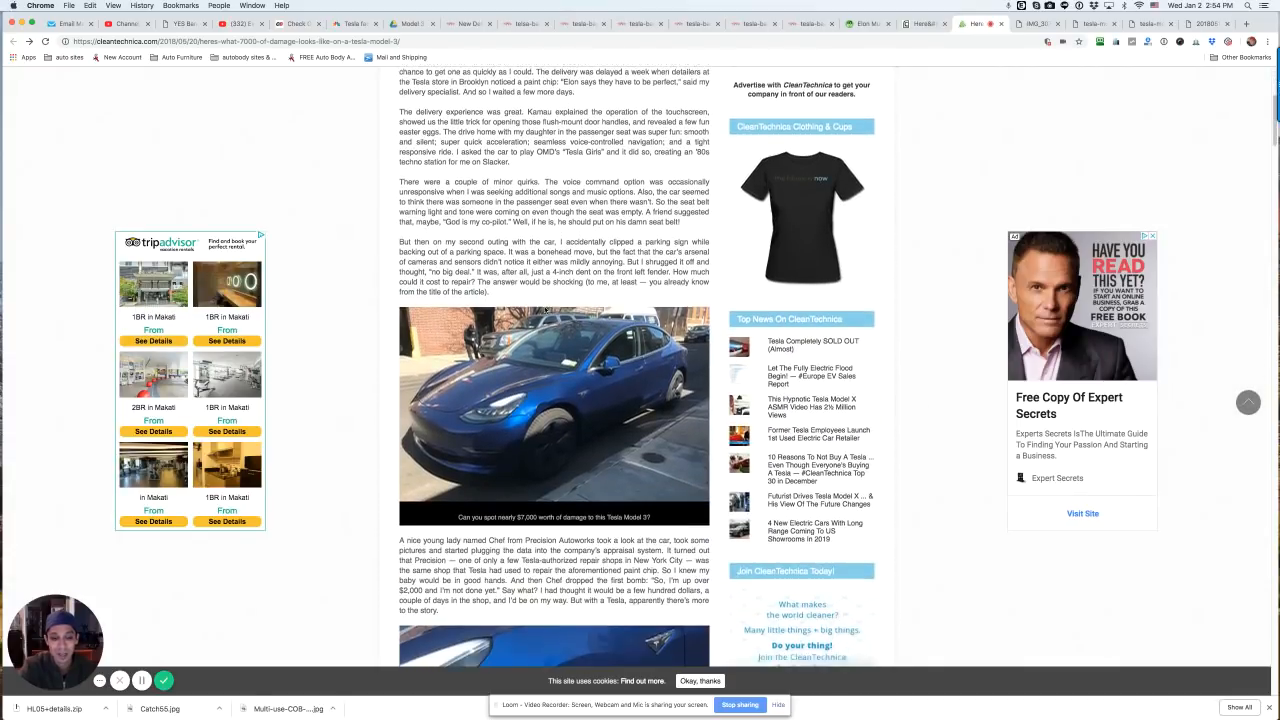
scroll("down", 3)
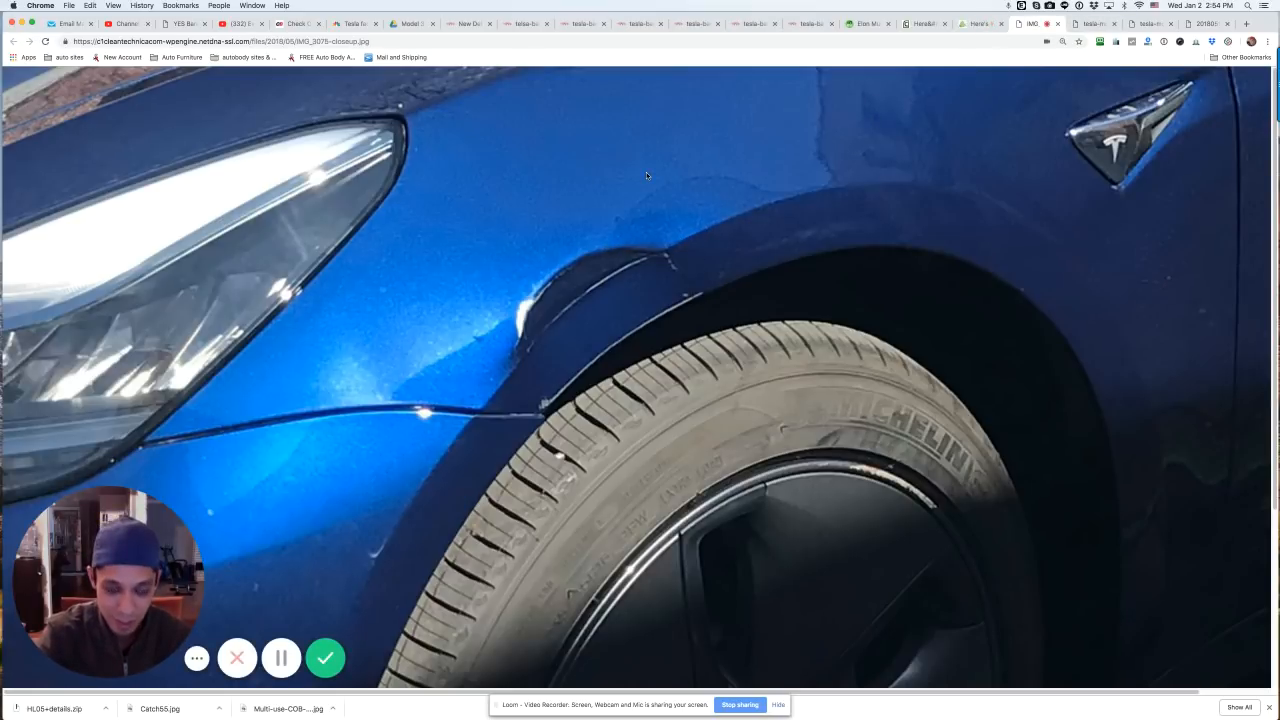
mouse_move(872, 96)
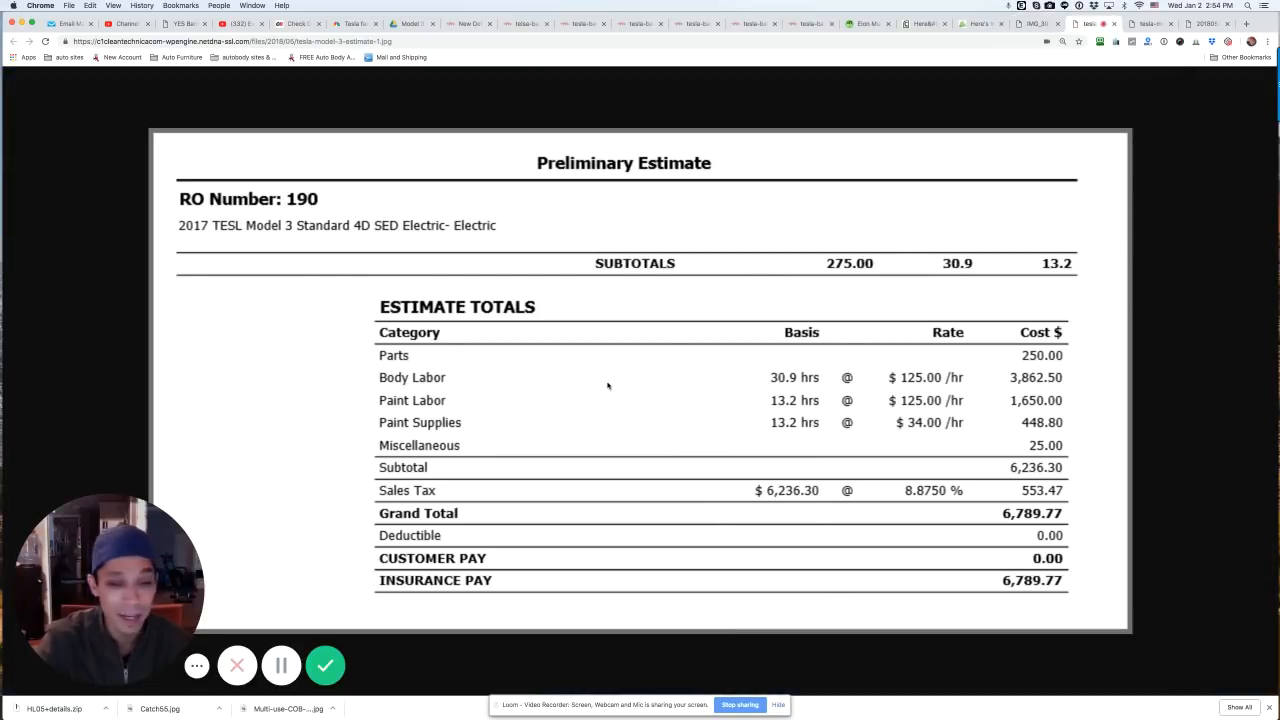
mouse_move(776, 384)
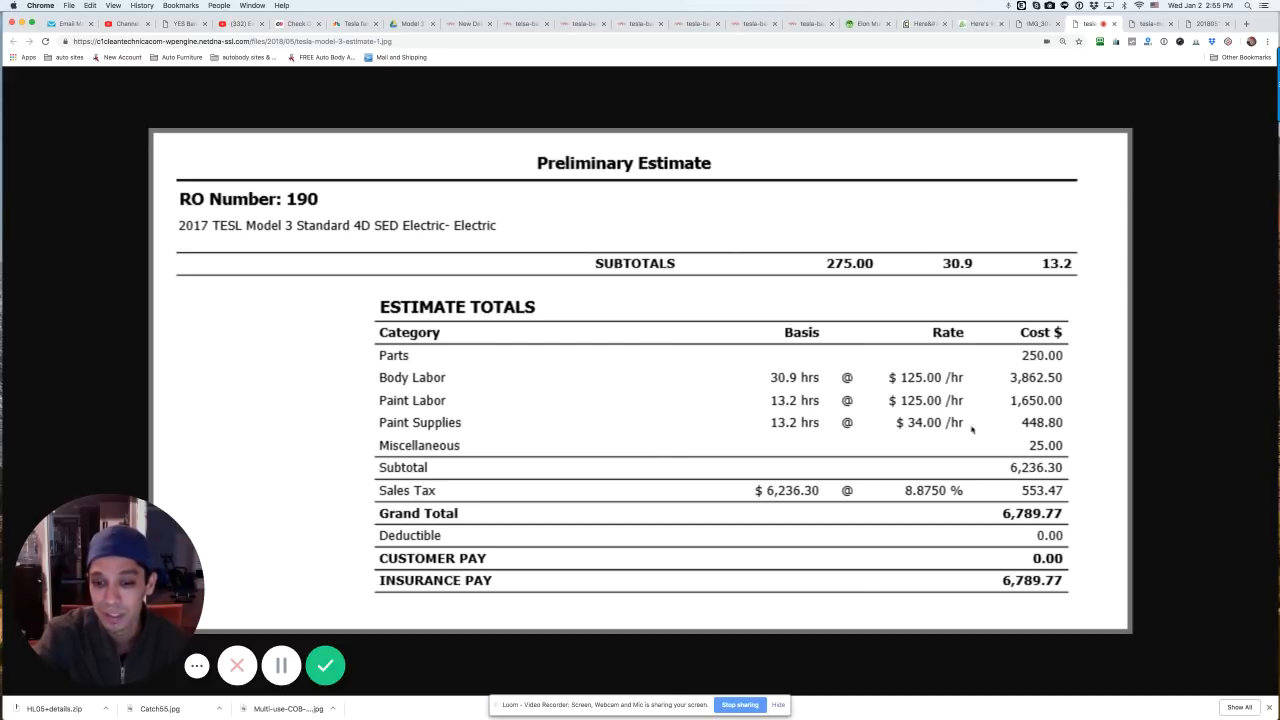
mouse_move(920, 436)
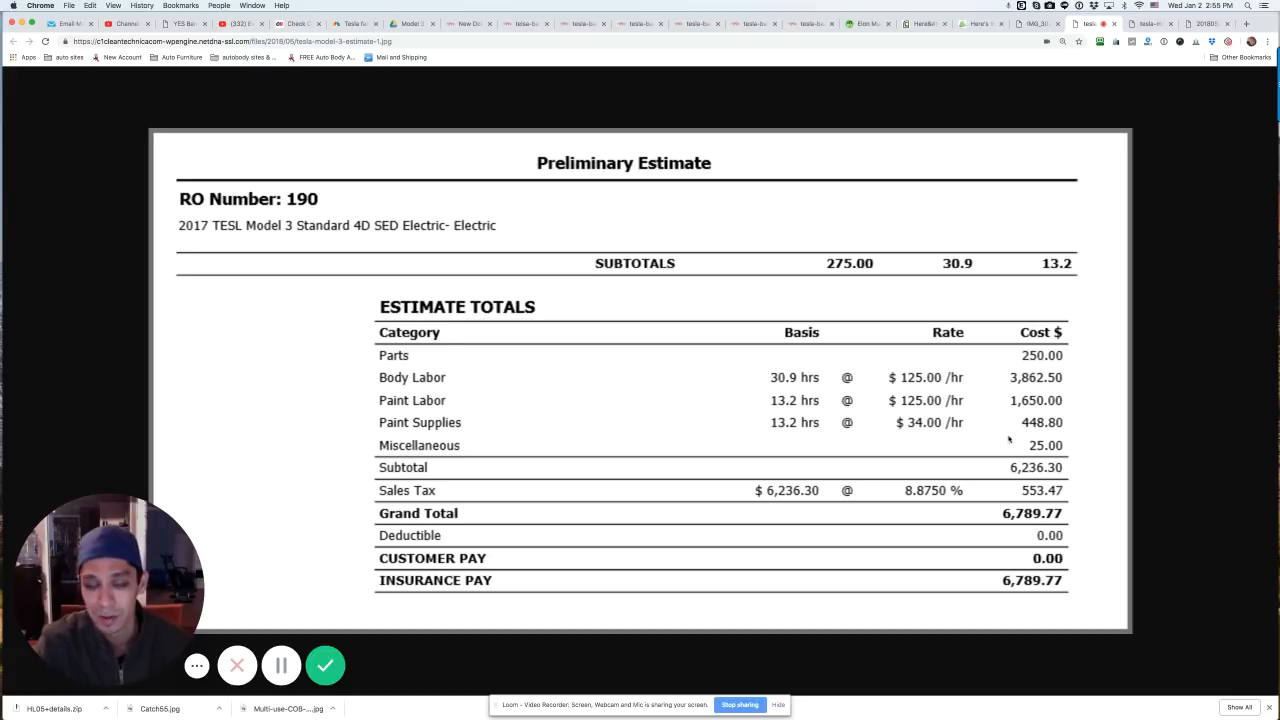
mouse_move(1008, 482)
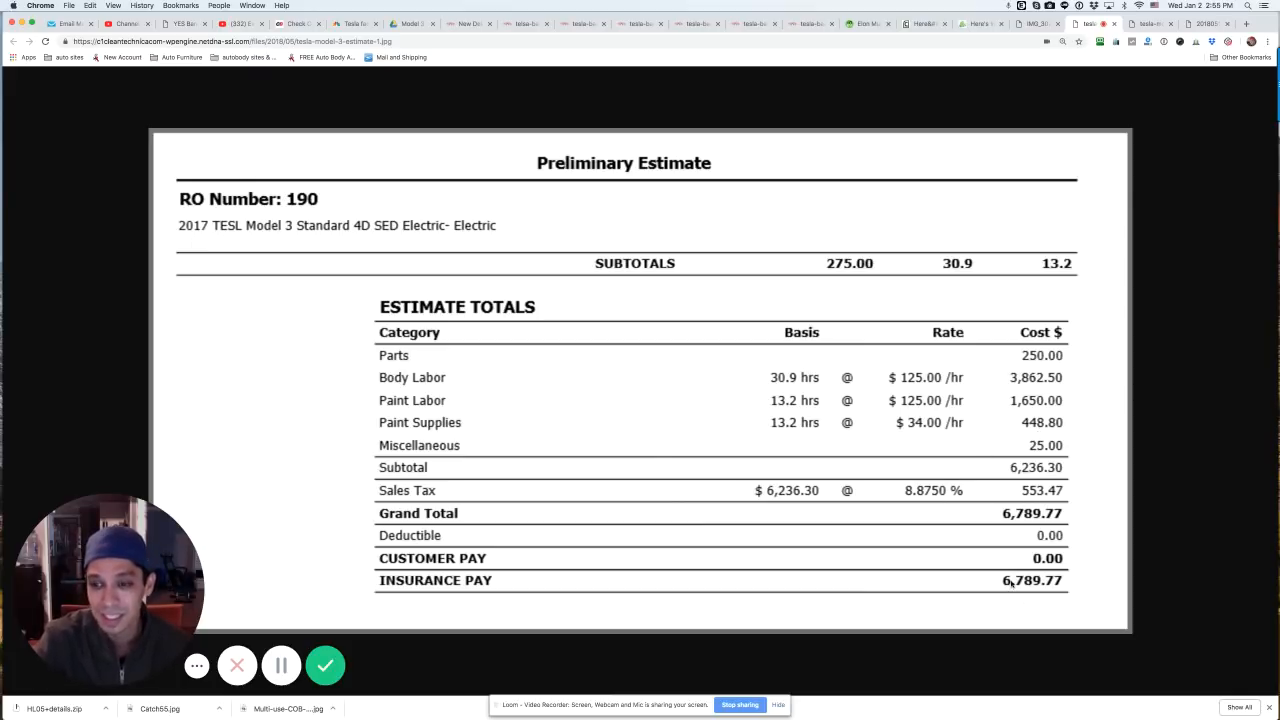
mouse_move(952, 78)
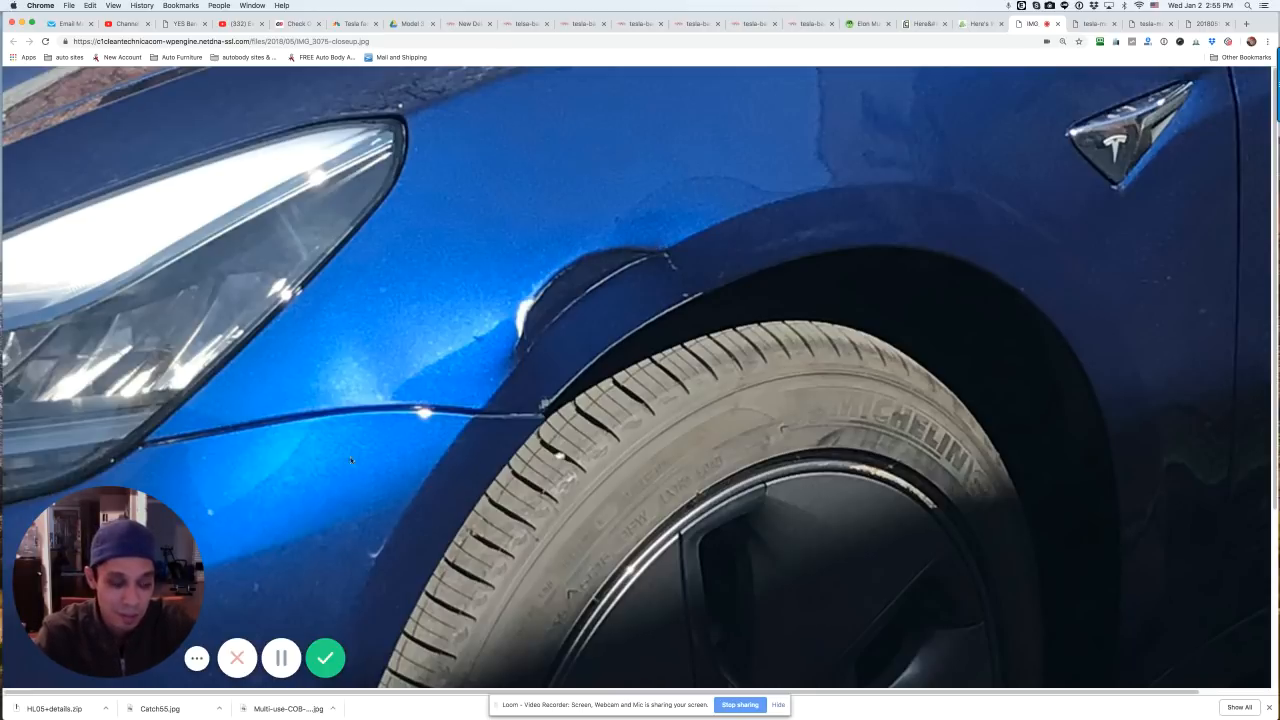
mouse_move(644, 236)
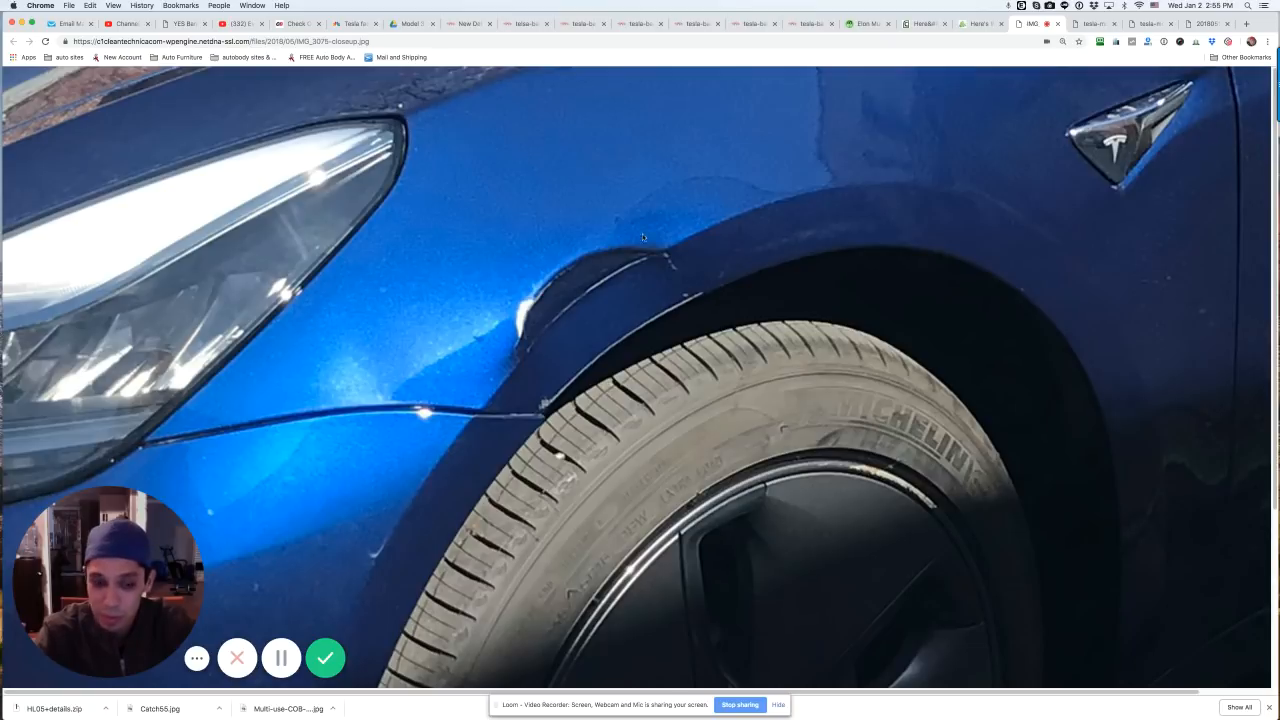
mouse_move(708, 212)
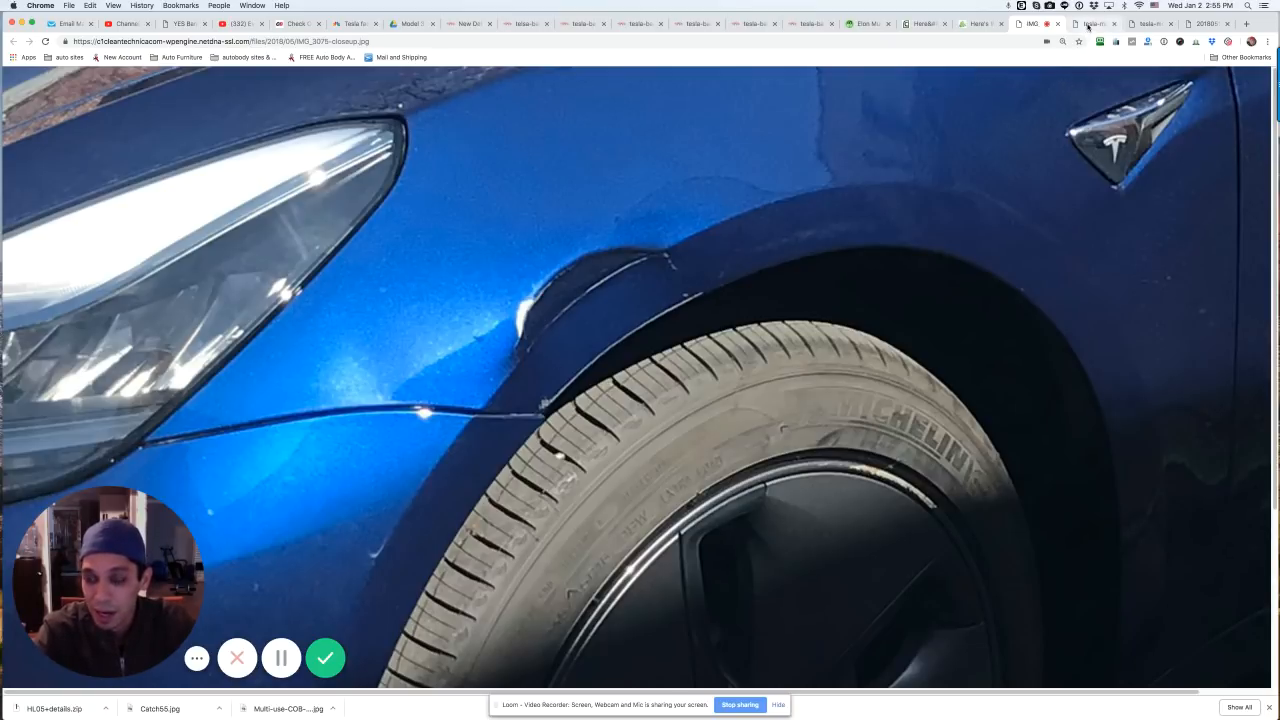
Switch back to the CleanTechnica tab showing the damaged blue Model 3 photos.
left_click(980, 24)
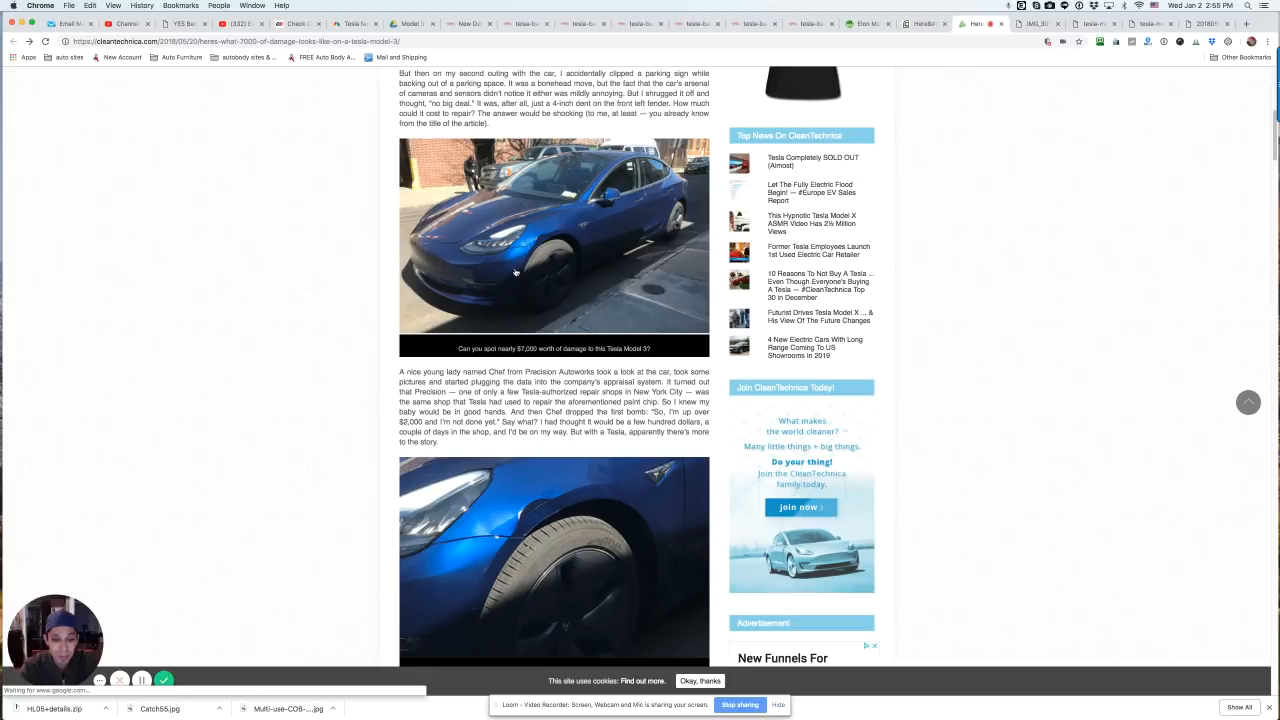
Scroll past the repaired blue Model 3 photo, then return to the Drive defect image.
scroll("down", 3)
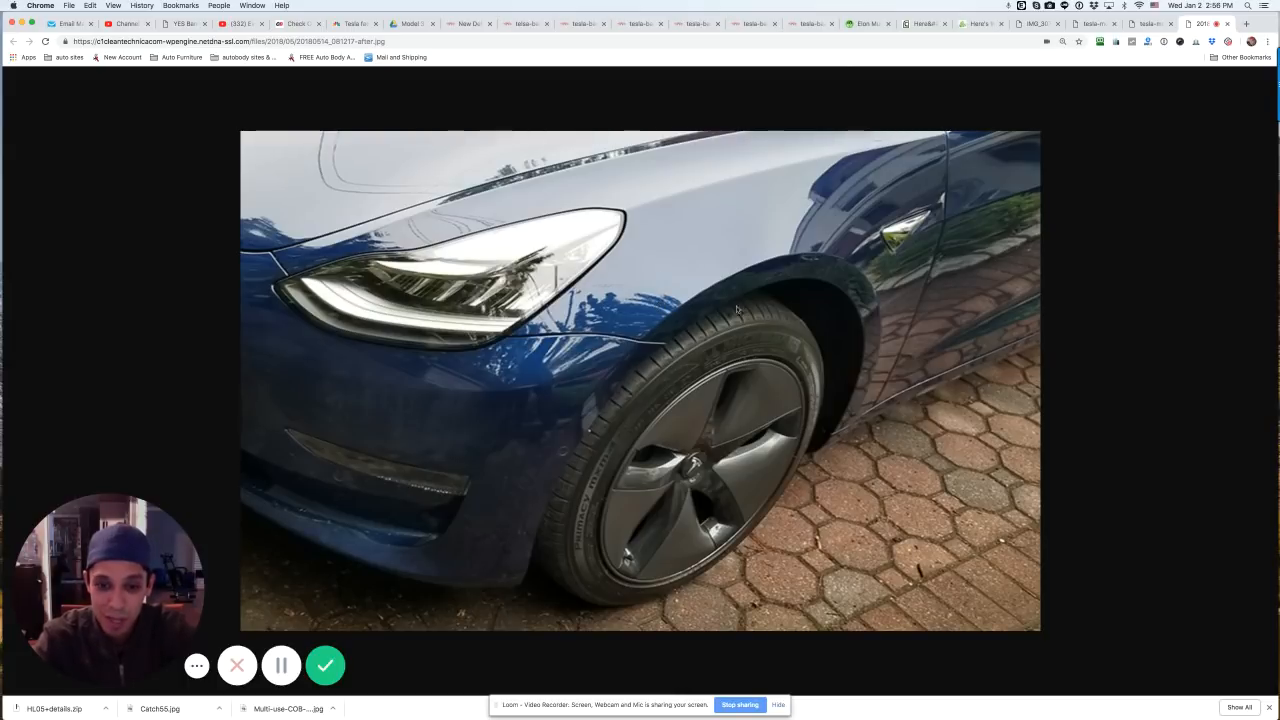
mouse_move(694, 268)
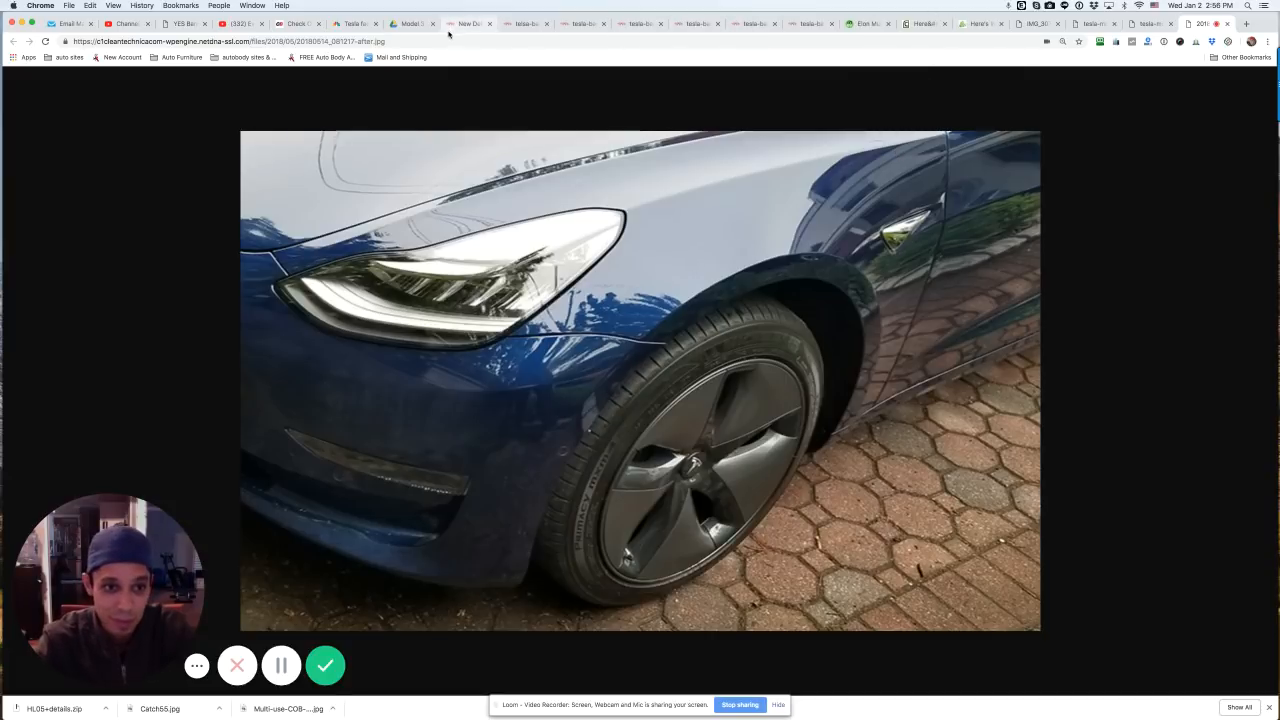
left_click(350, 24)
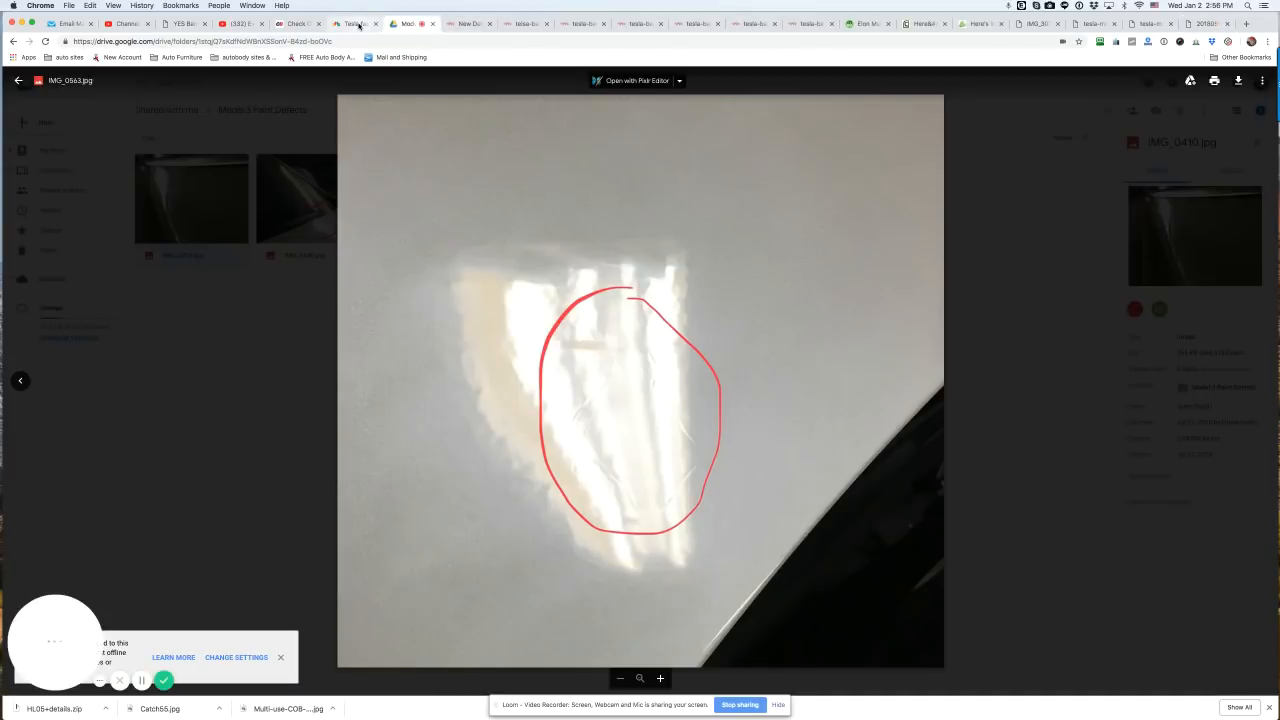
Switch to the CarBuzz Model 3 quality-control article with red panel-gap close-ups.
left_click(352, 24)
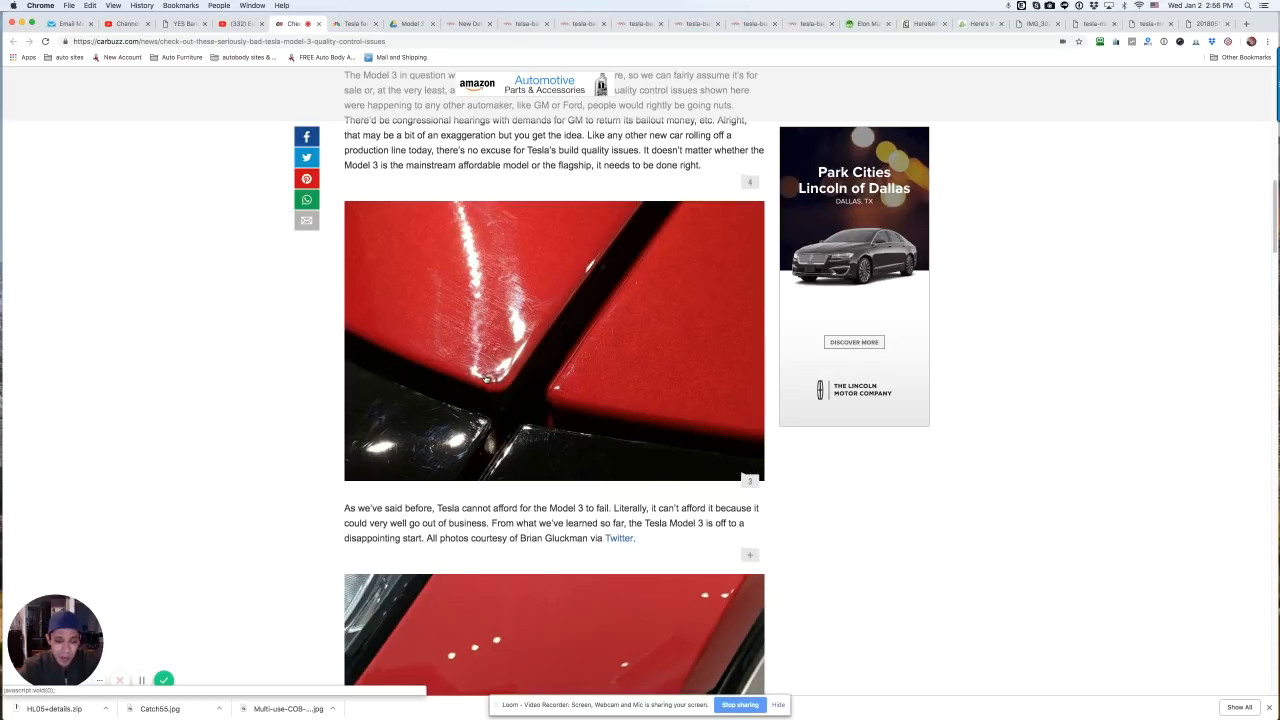
mouse_move(524, 324)
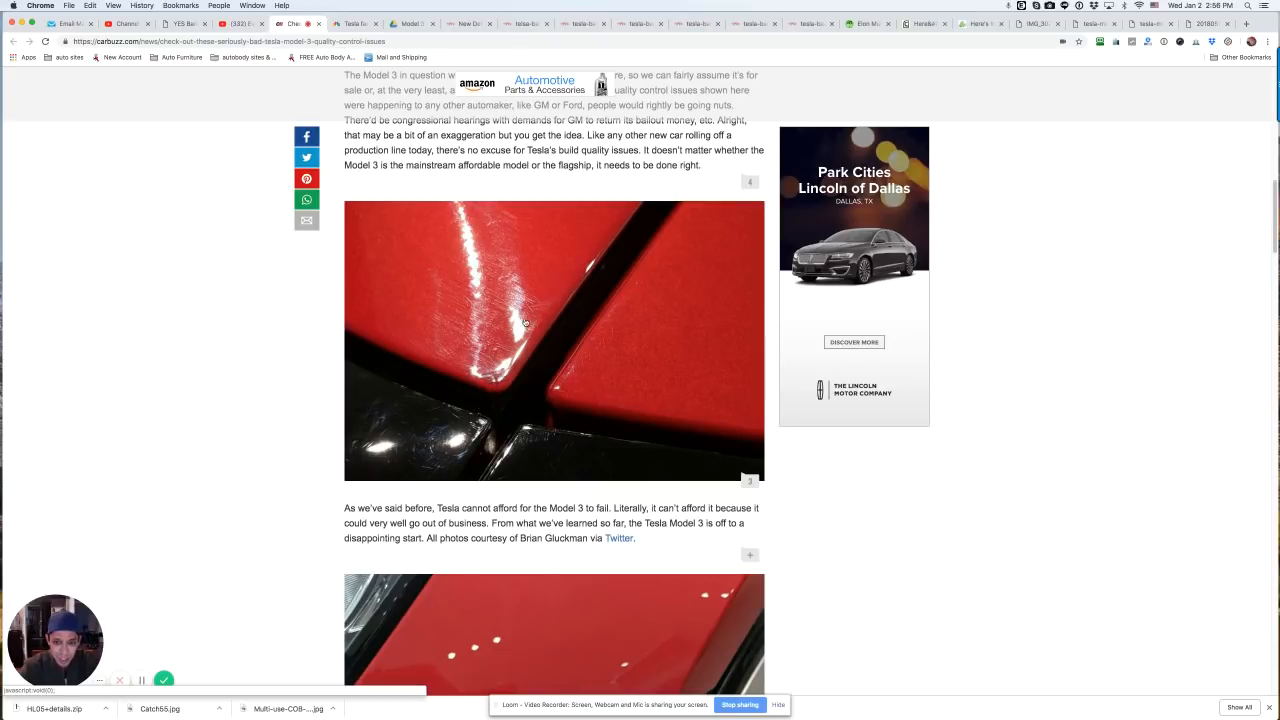
mouse_move(508, 364)
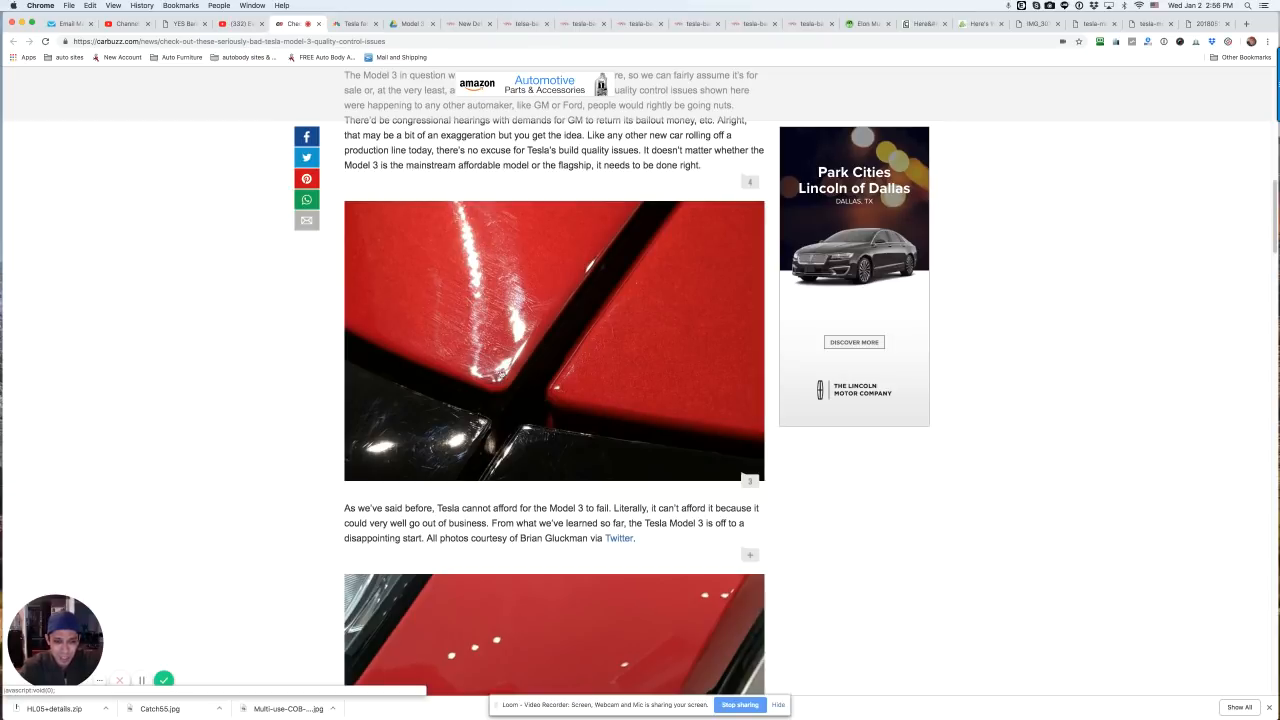
Scroll through the CarBuzz photos of the trunk lid interior, red hexagon trim and panel gap.
scroll("down", 3)
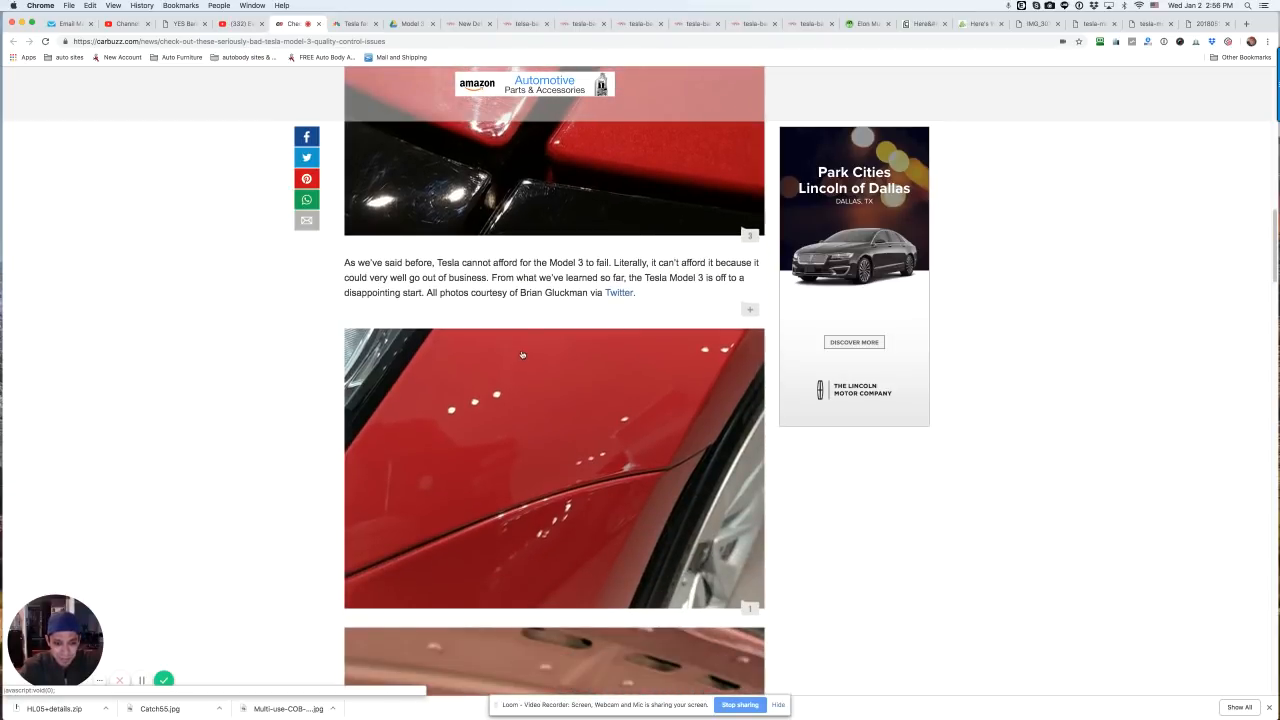
scroll("down", 3)
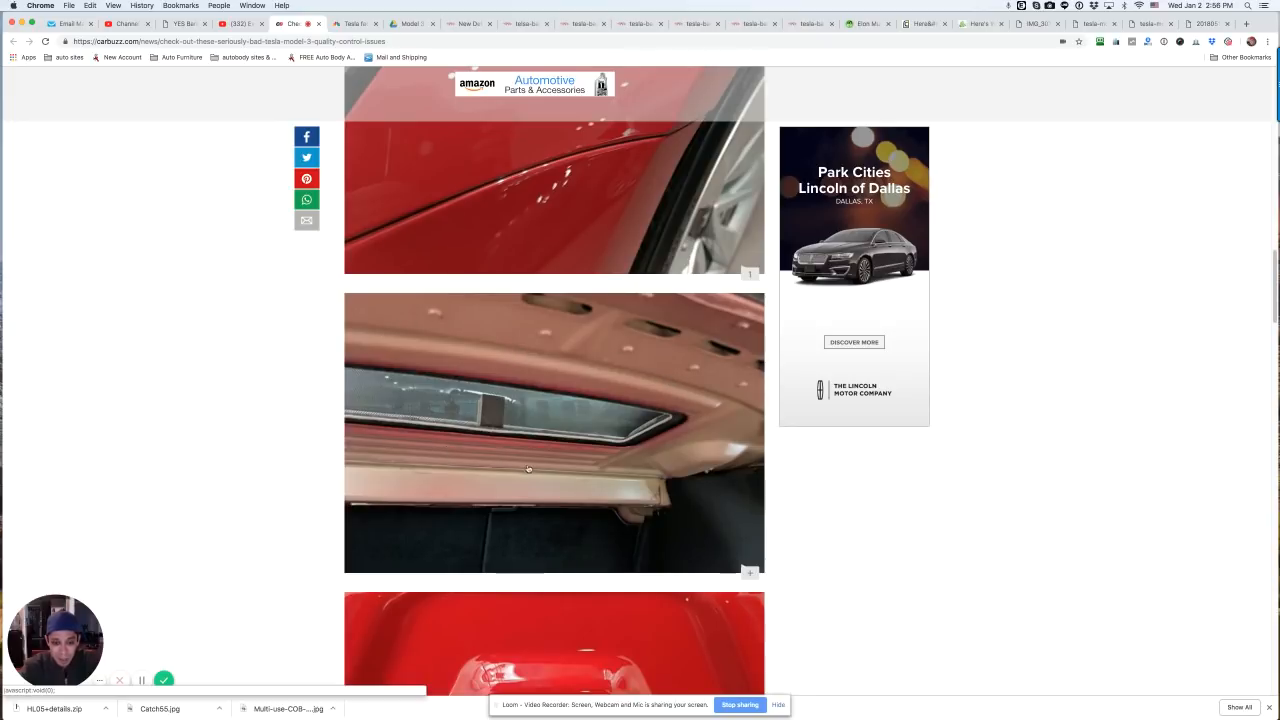
mouse_move(660, 368)
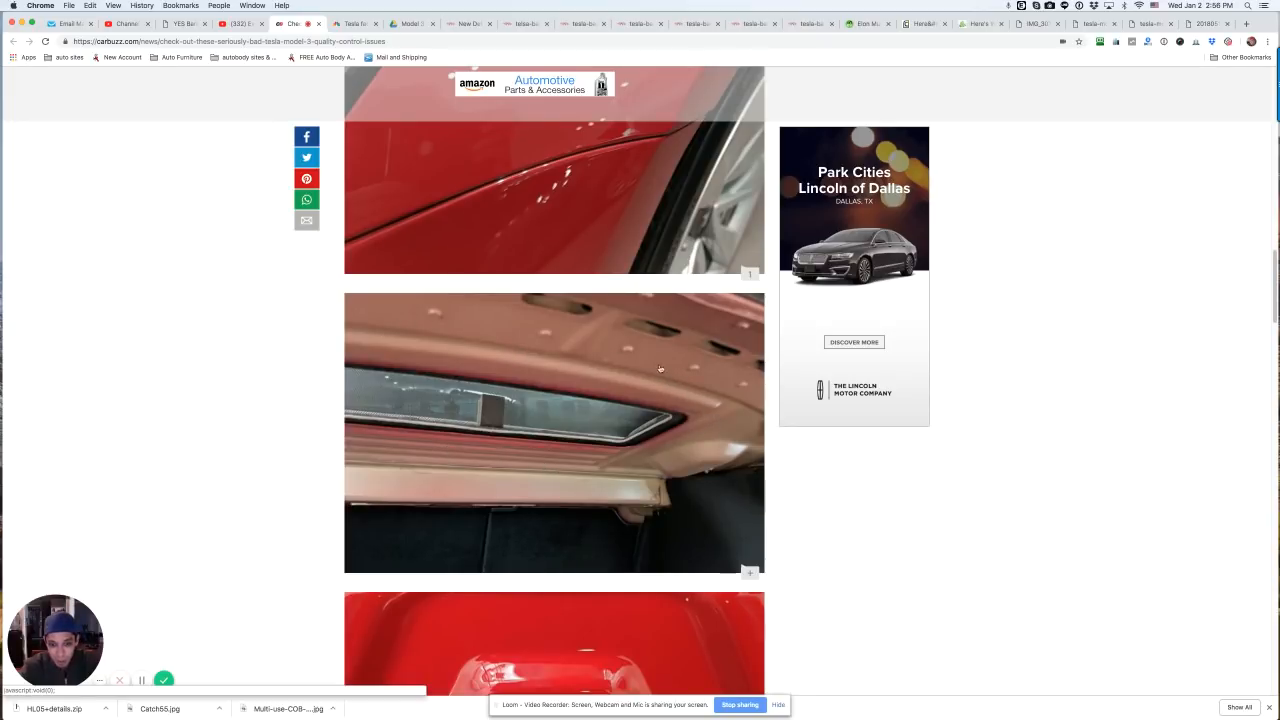
mouse_move(424, 336)
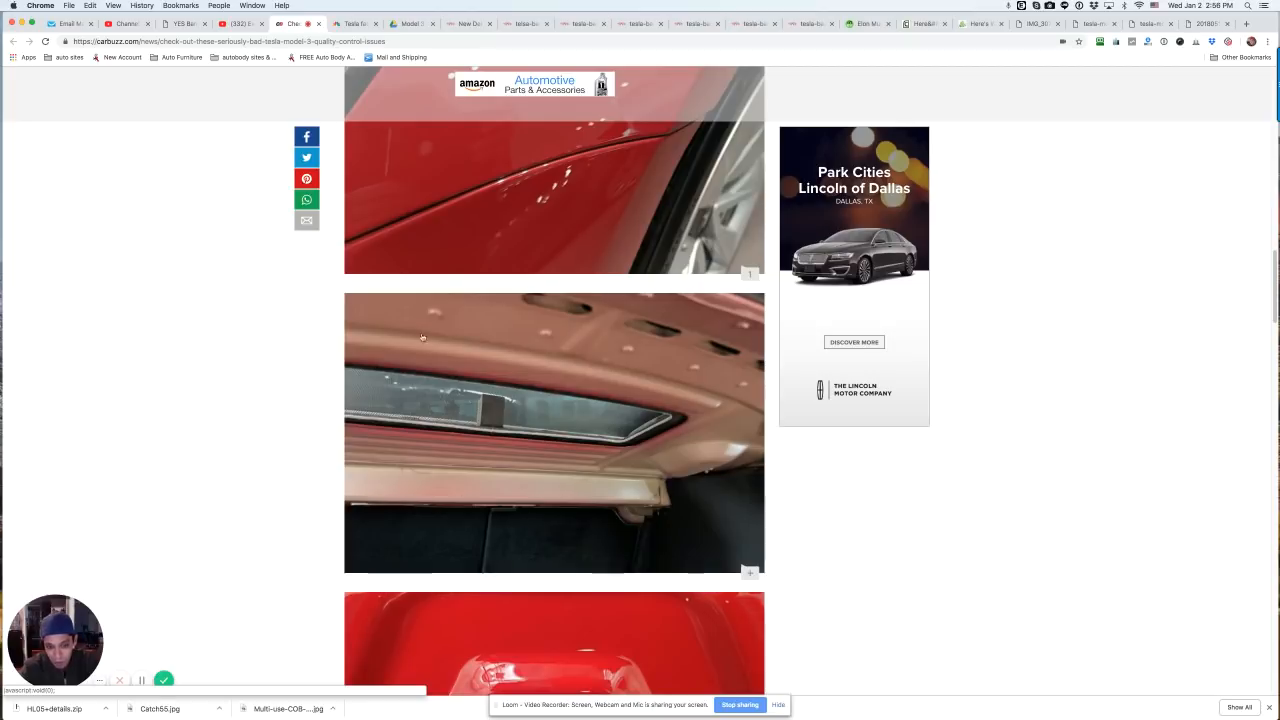
mouse_move(640, 464)
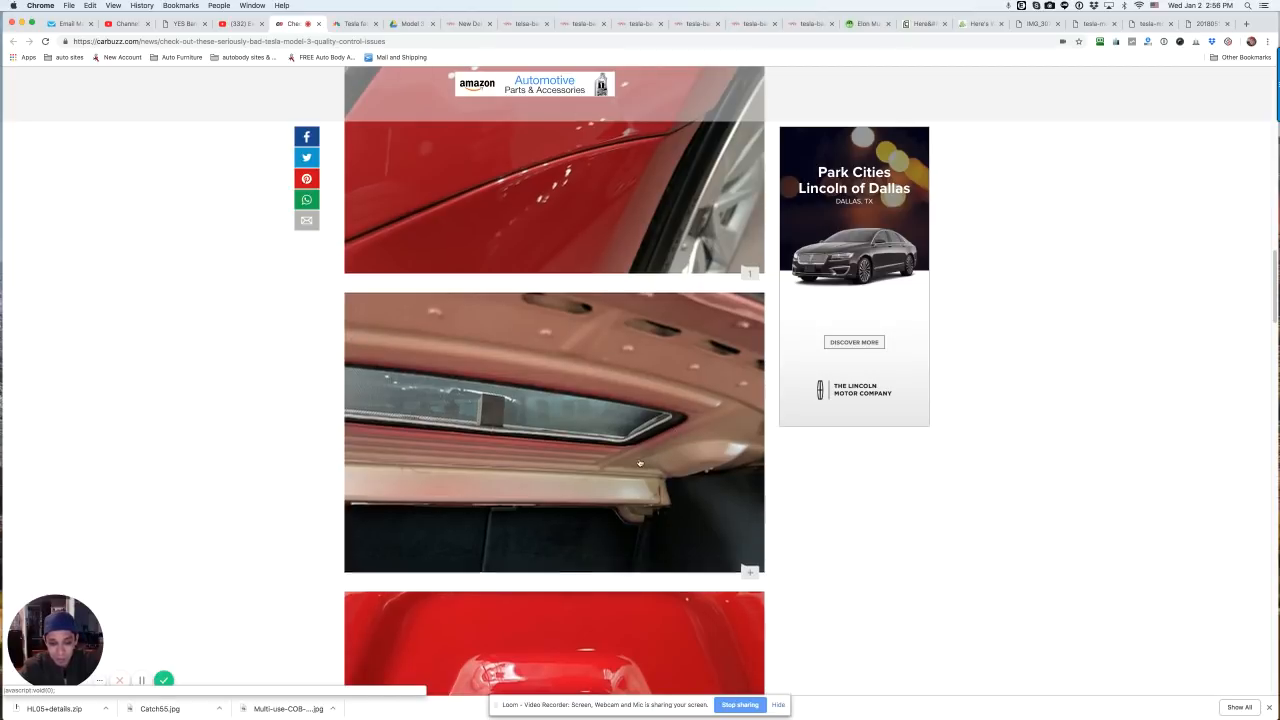
scroll("down", 3)
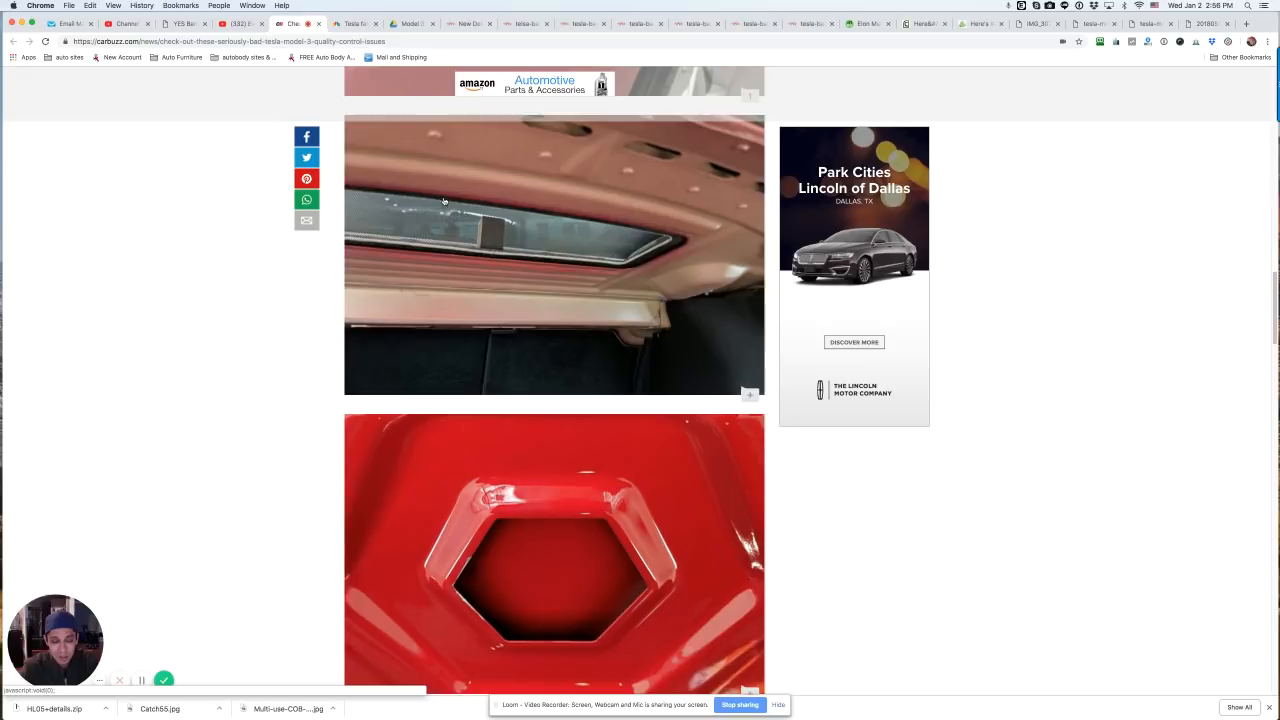
scroll("down", 3)
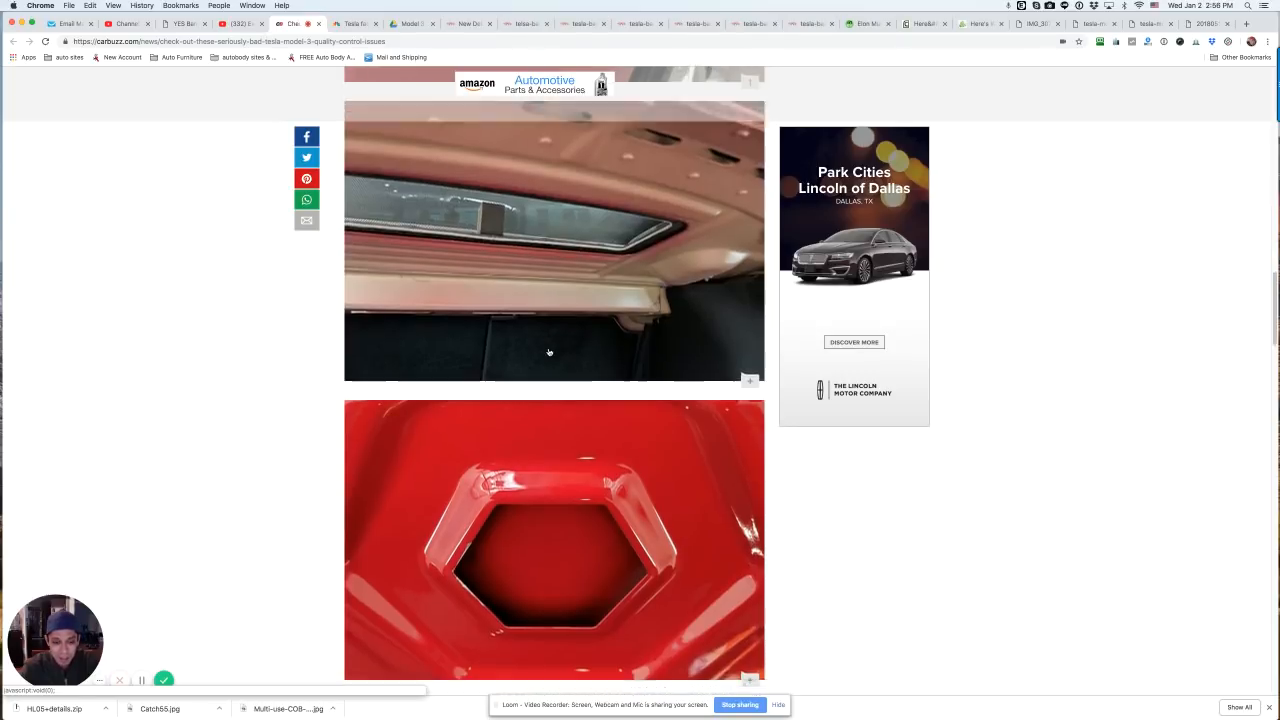
scroll("down", 3)
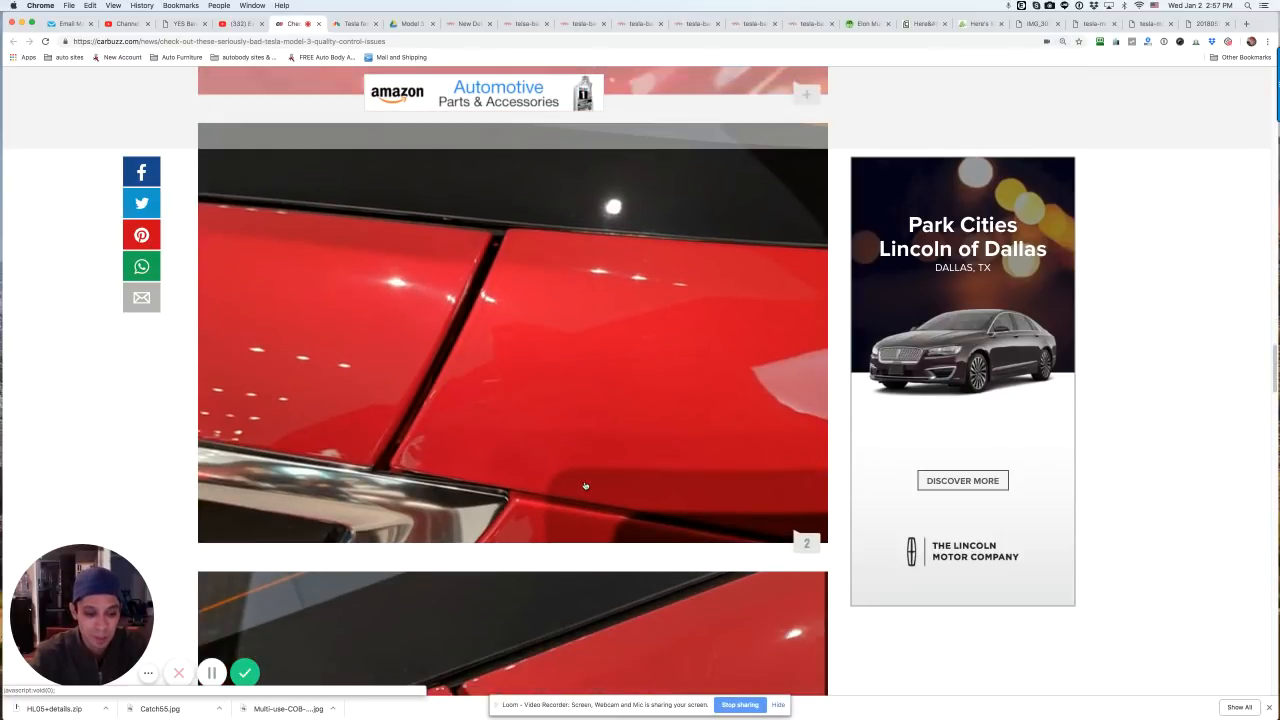
Scroll further down the CarBuzz article's remaining photos.
scroll("down", 3)
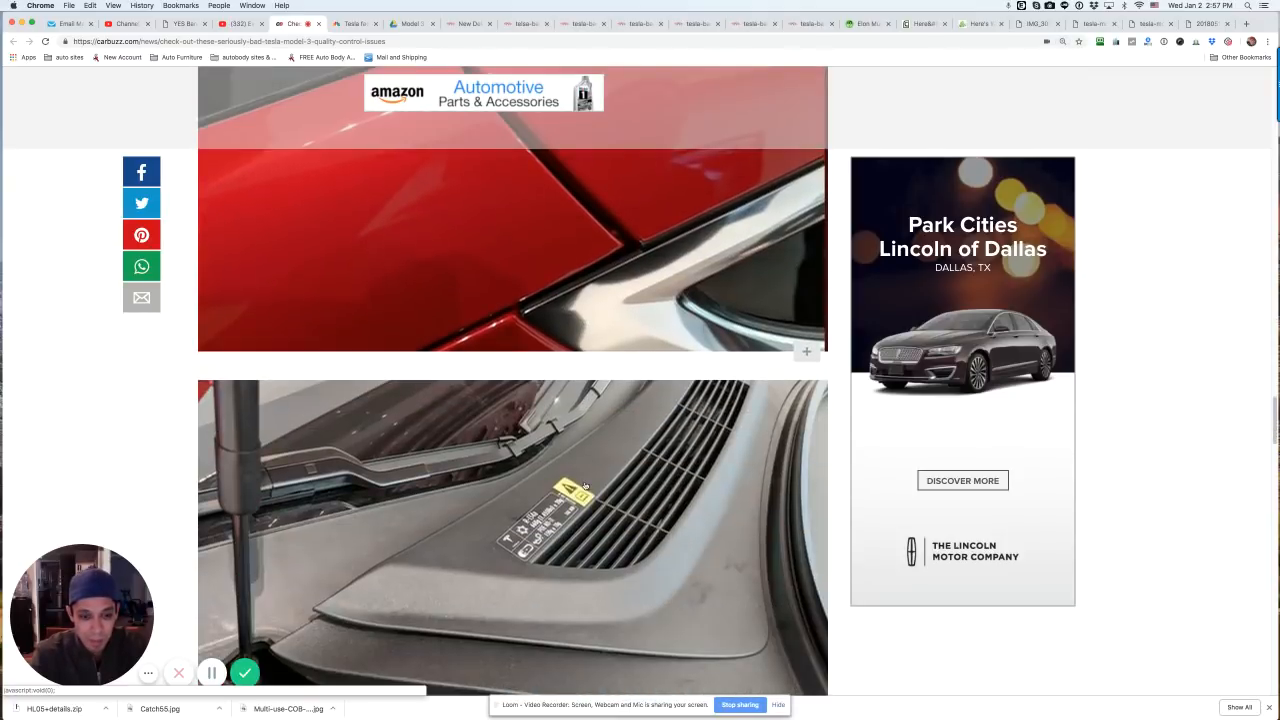
scroll("down", 3)
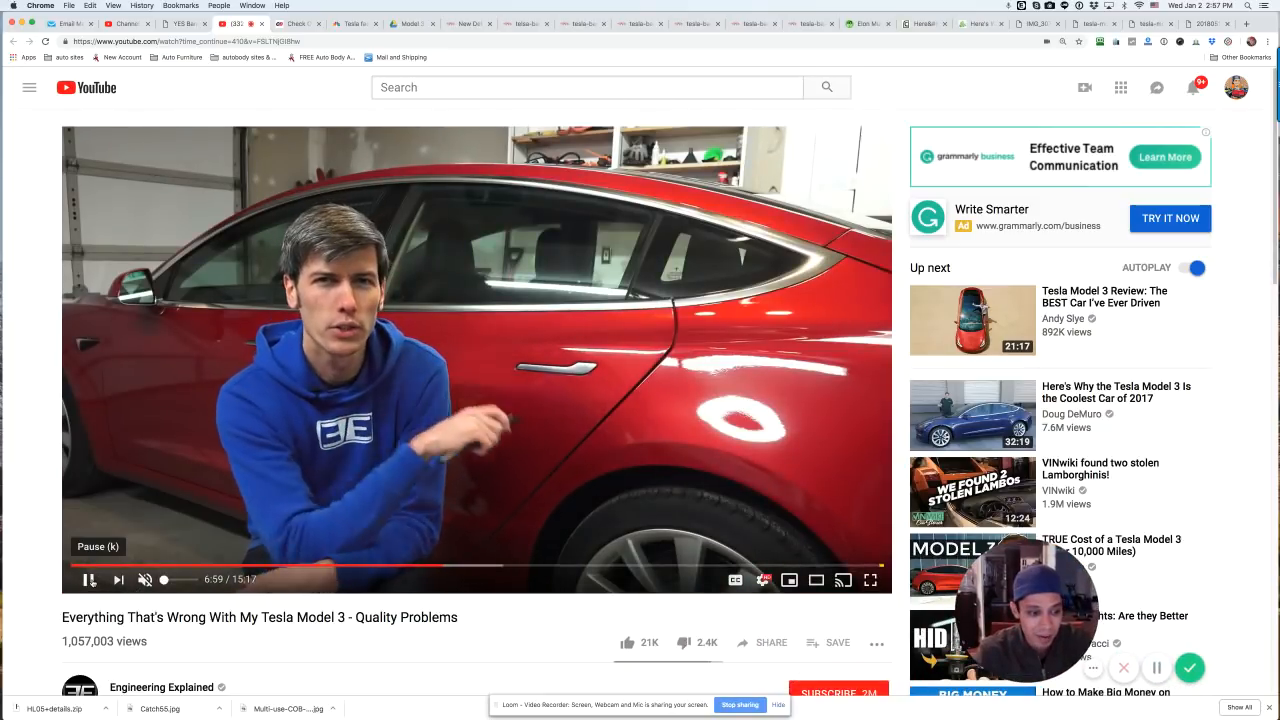
Pause the quality-problems video and bring up the forum rear-door-jamb photo.
left_click(88, 580)
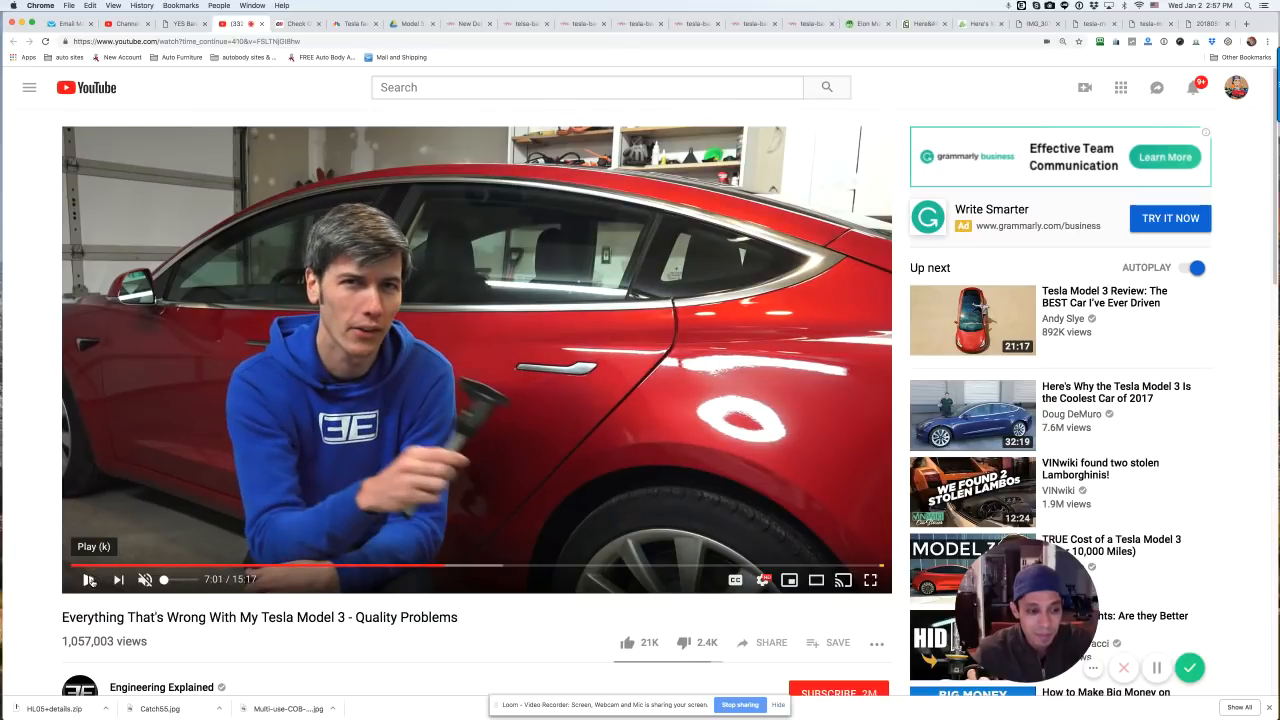
left_click(88, 580)
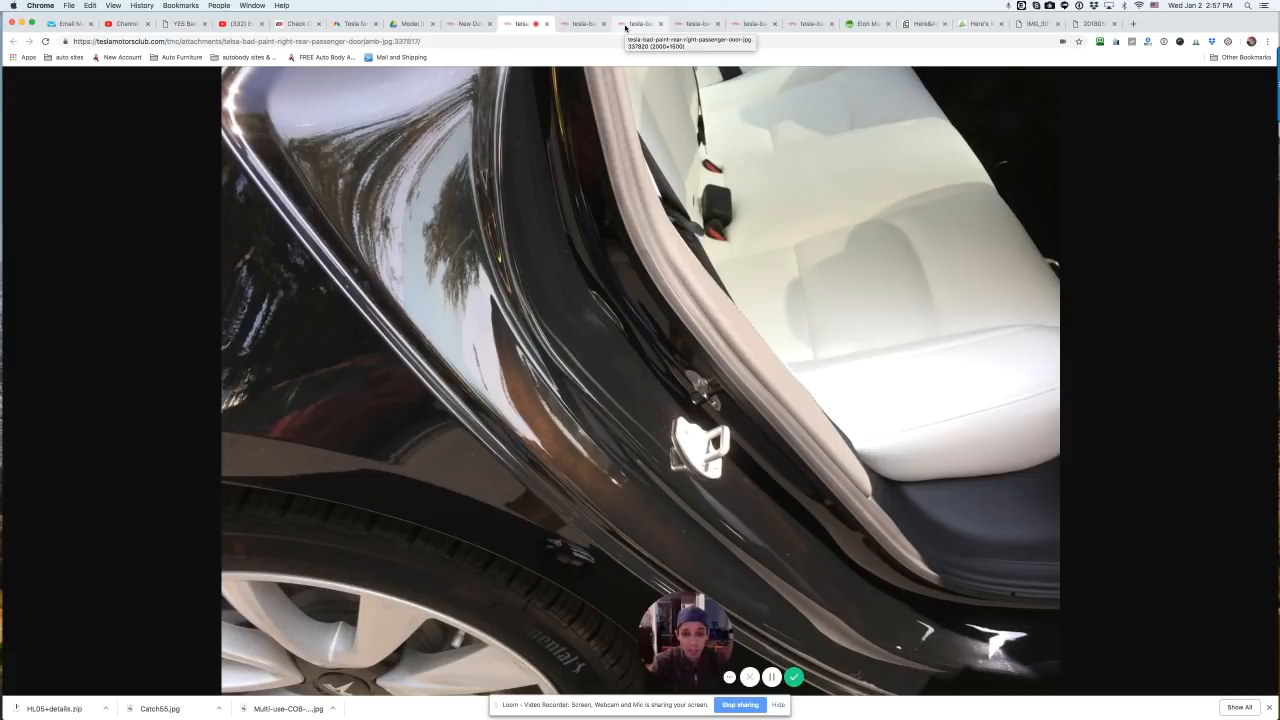
Review the forum photos of the rear door, hood and door jamb, then switch to the CNBC paint-shop fires article.
left_click(580, 24)
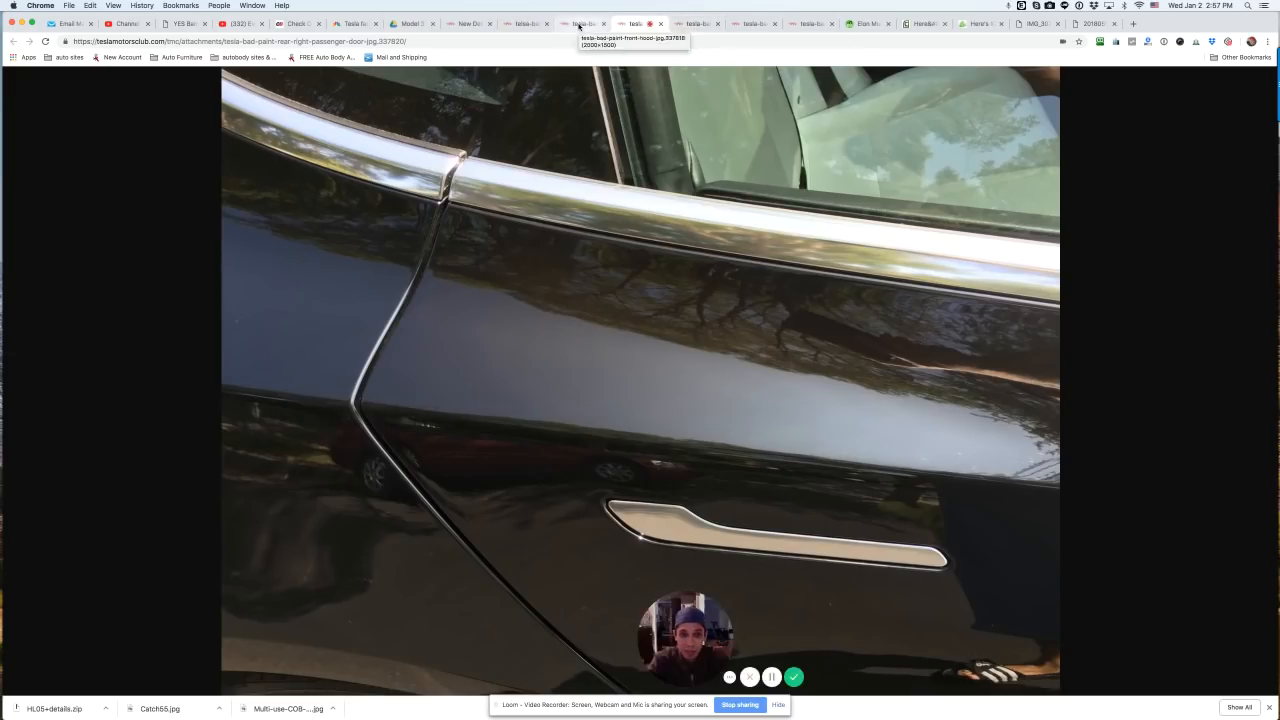
left_click(578, 24)
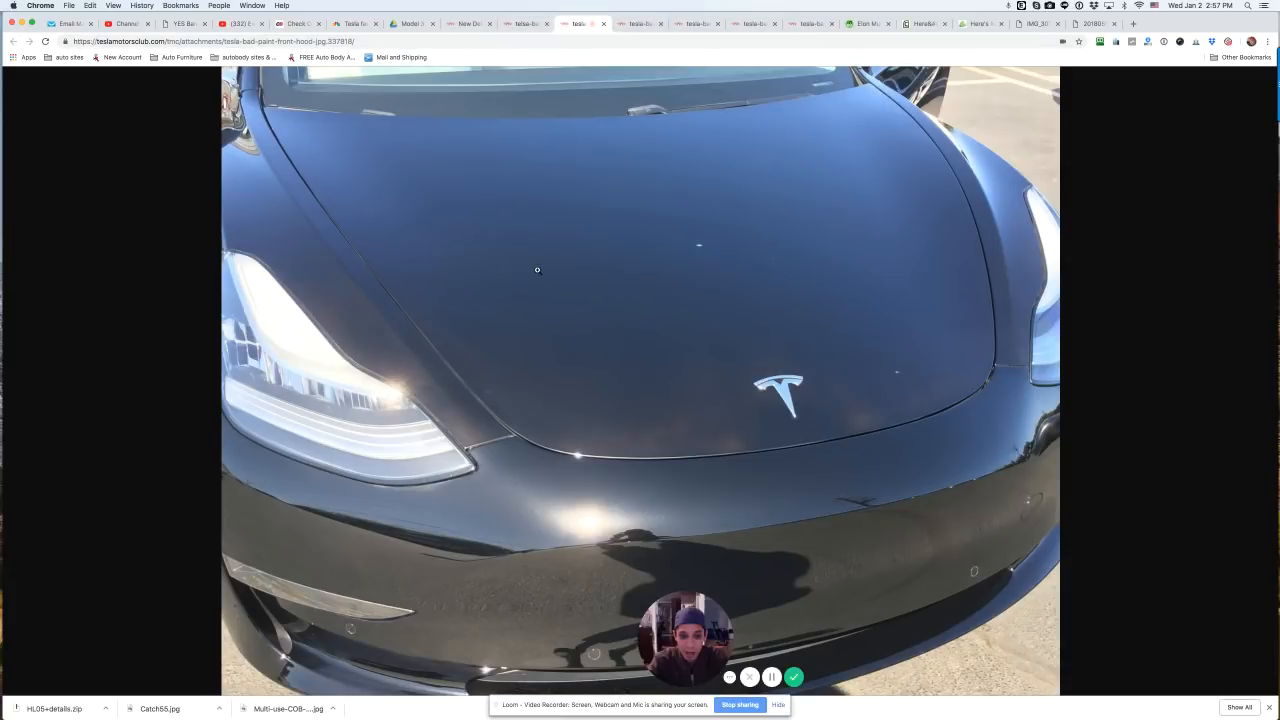
mouse_move(820, 402)
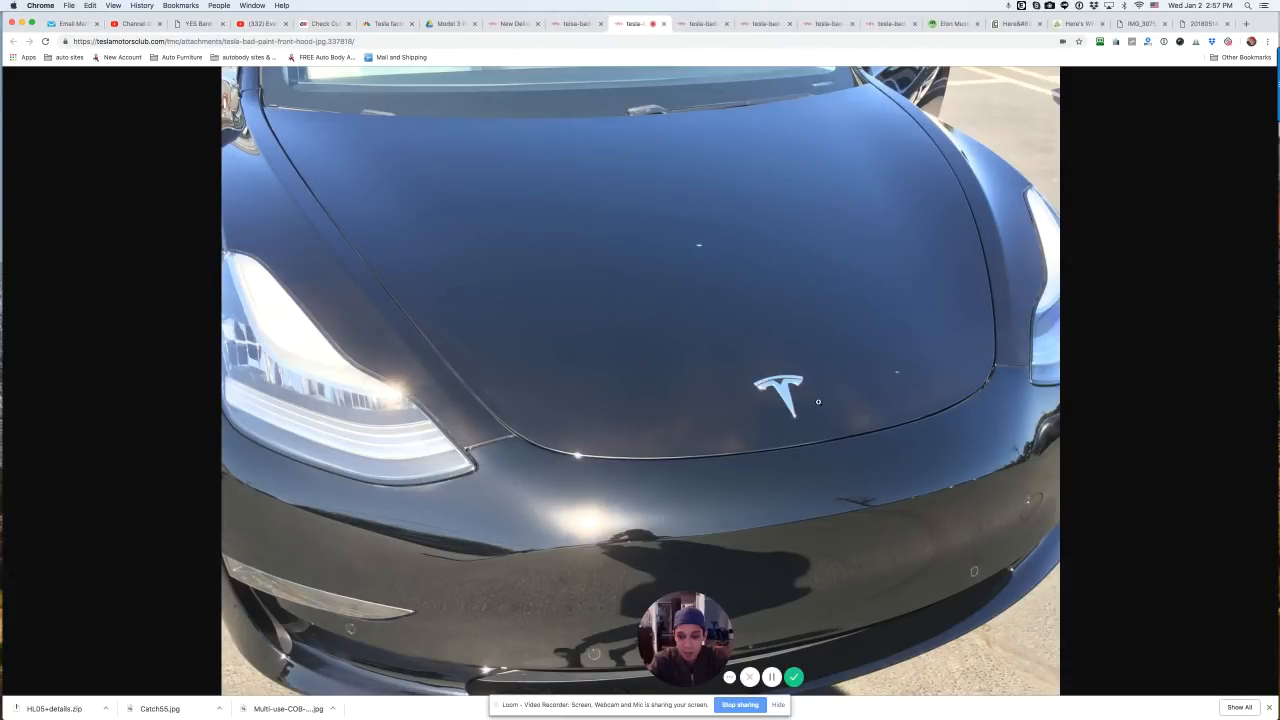
mouse_move(726, 444)
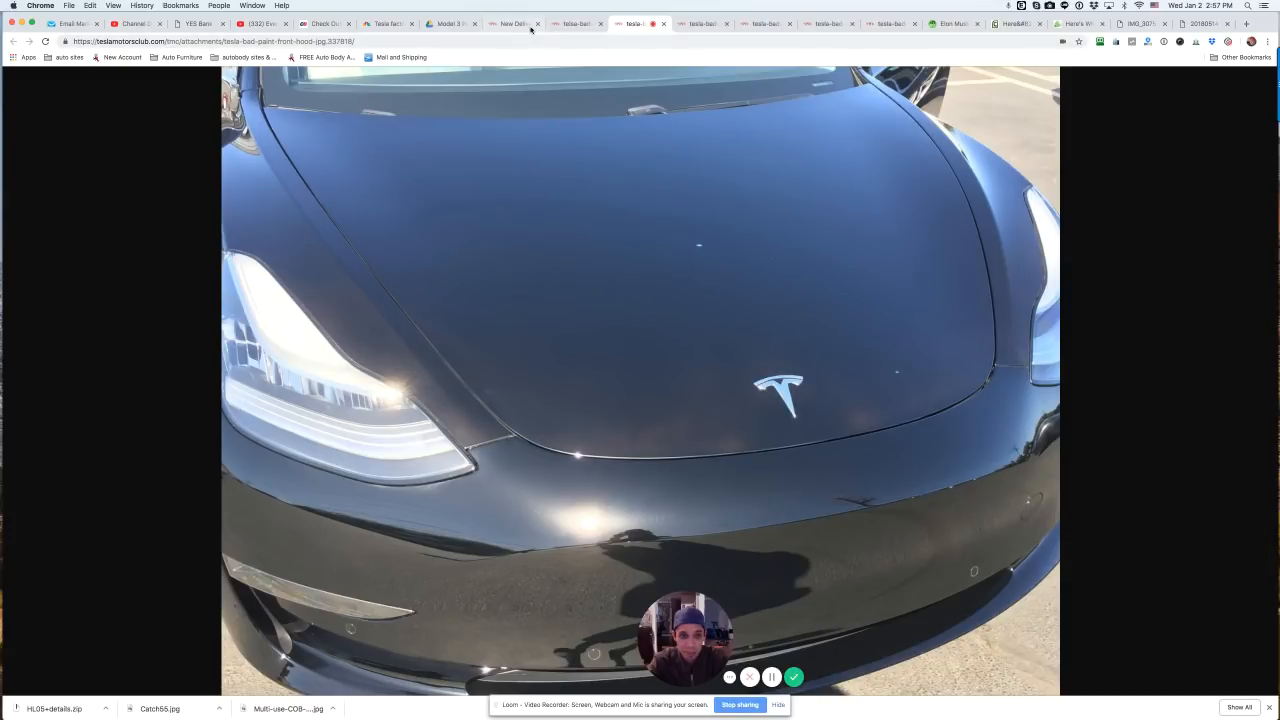
left_click(632, 24)
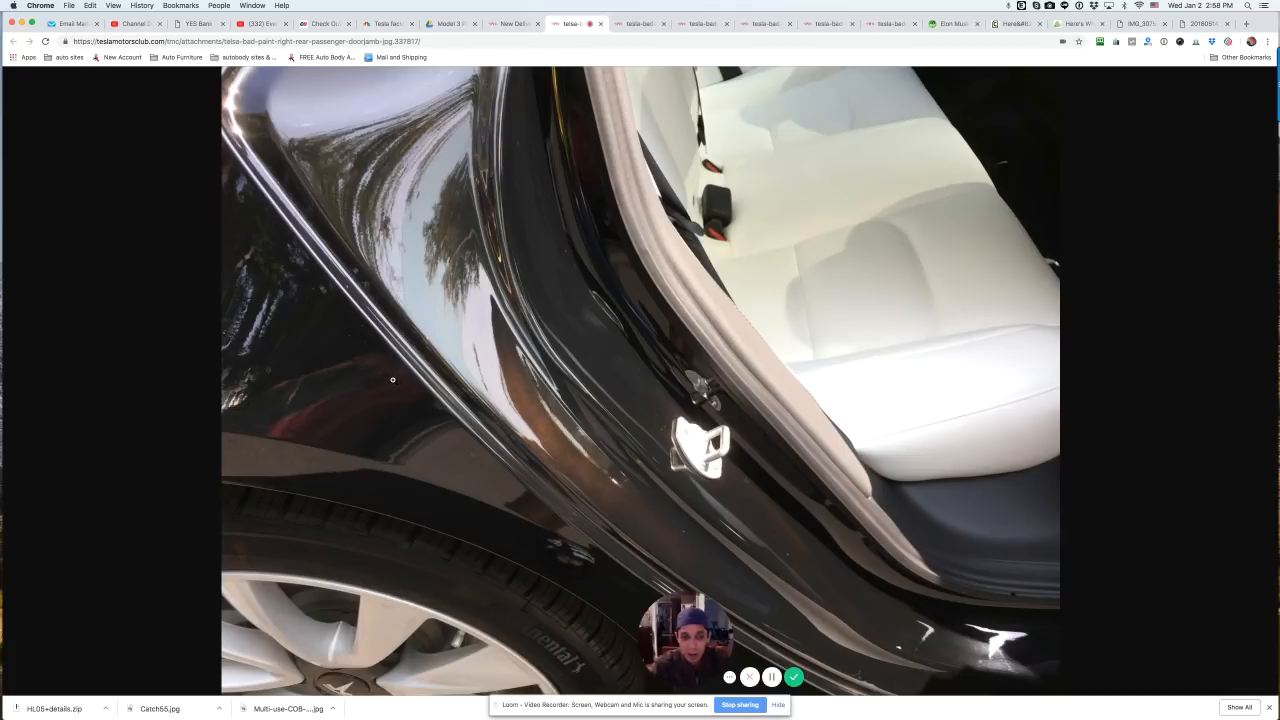
left_click(400, 24)
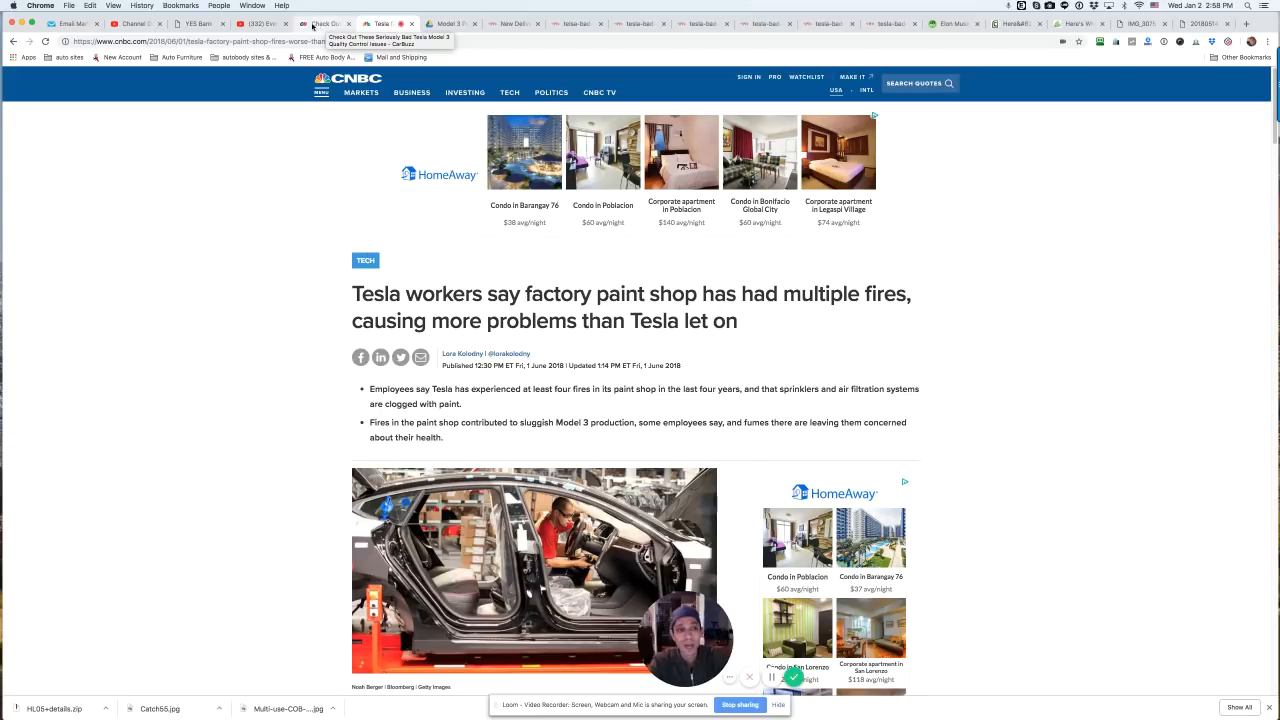
Switch back to the CarBuzz article and scroll to its red hexagon trim close-up.
left_click(340, 24)
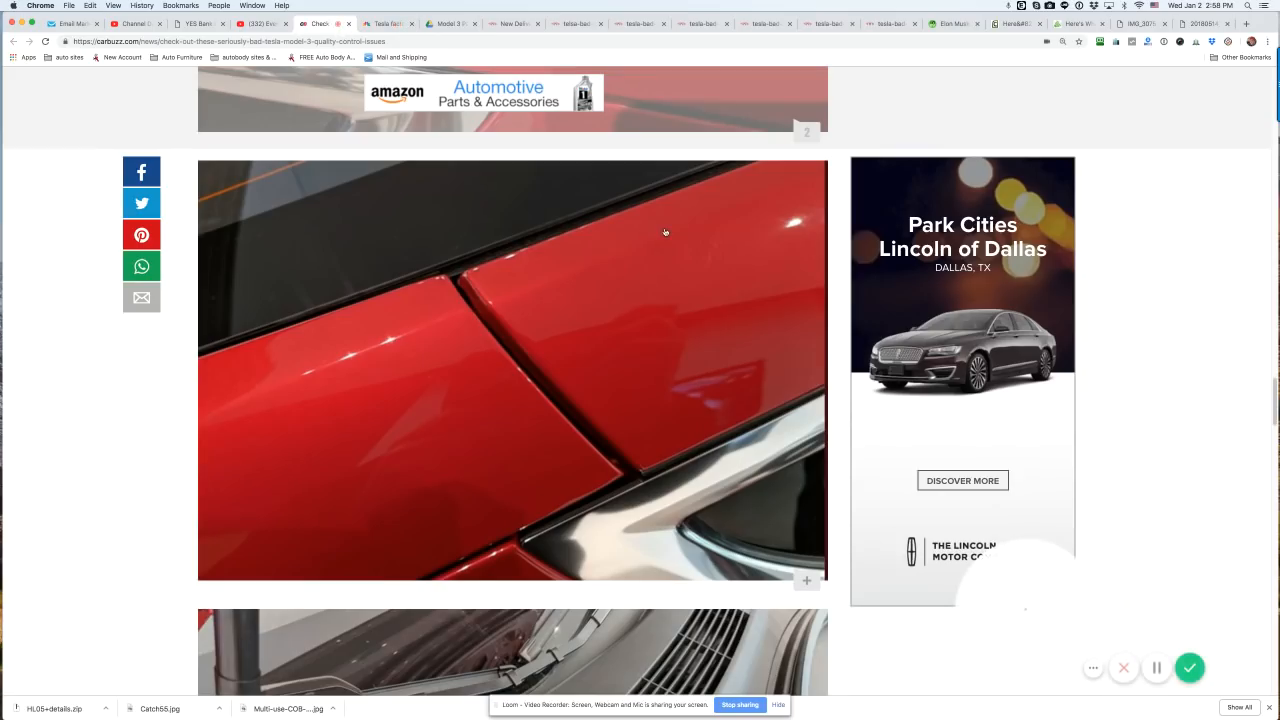
scroll("down", 3)
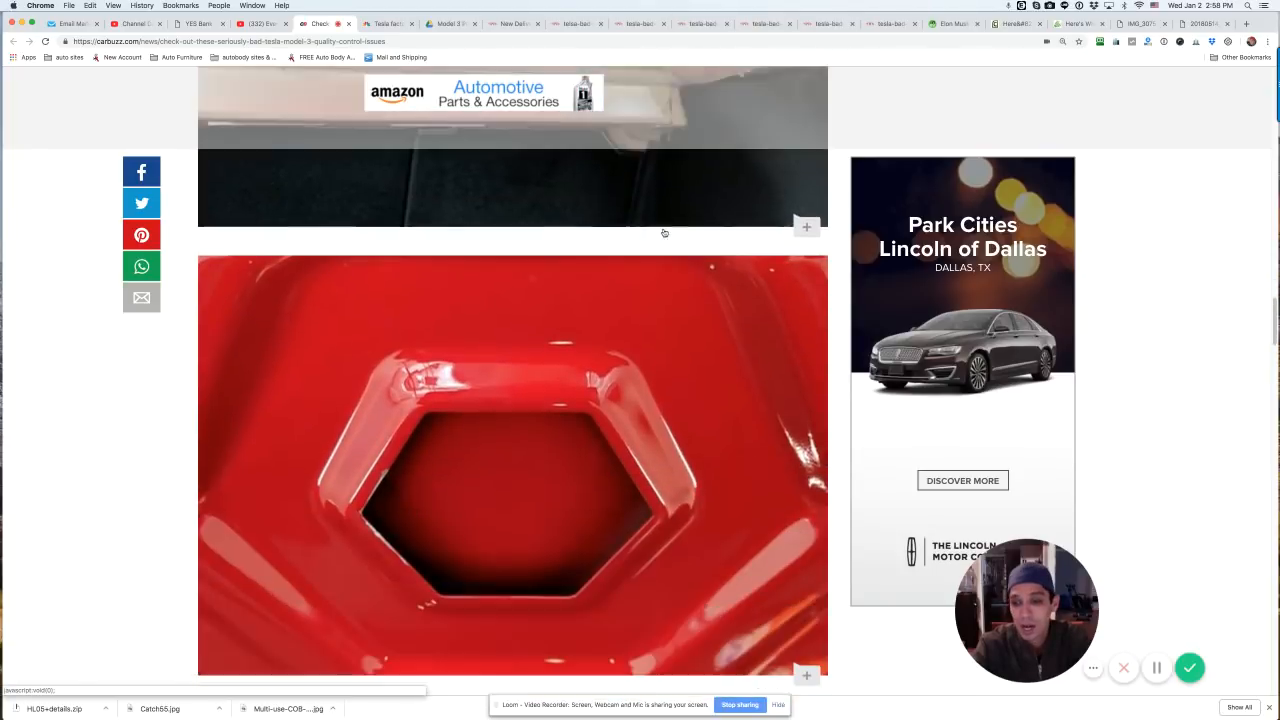
scroll("down", 3)
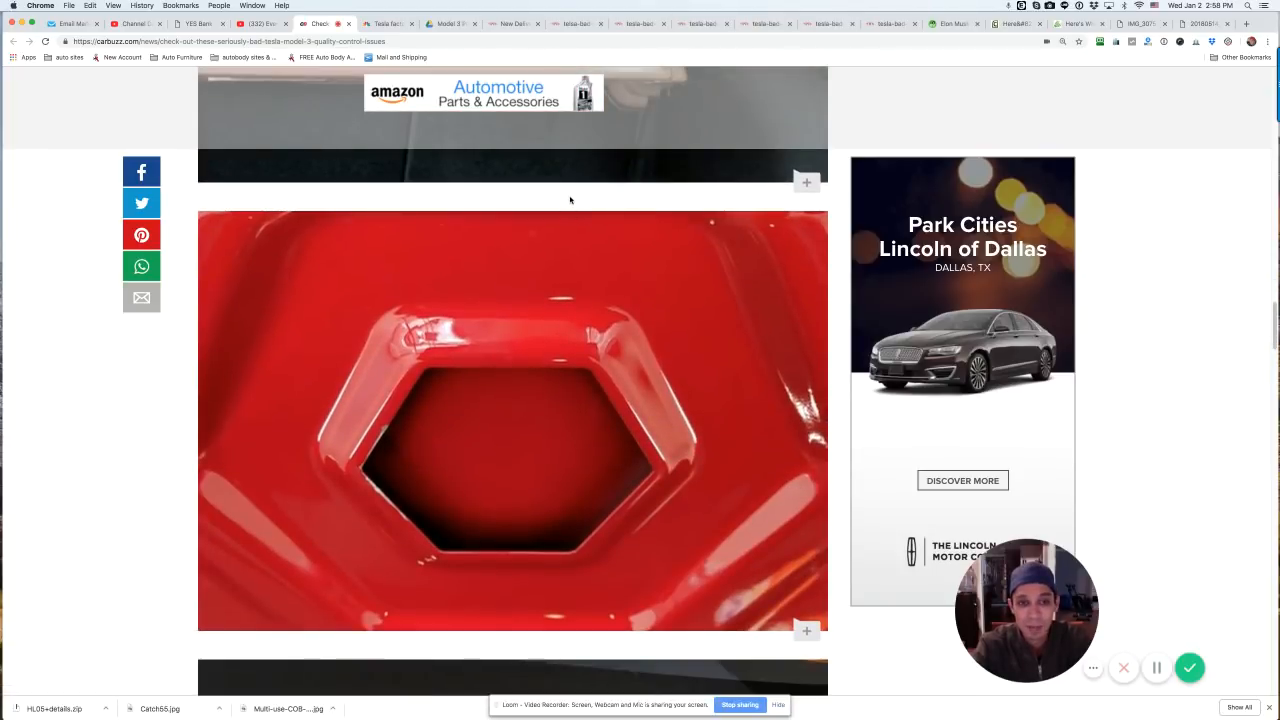